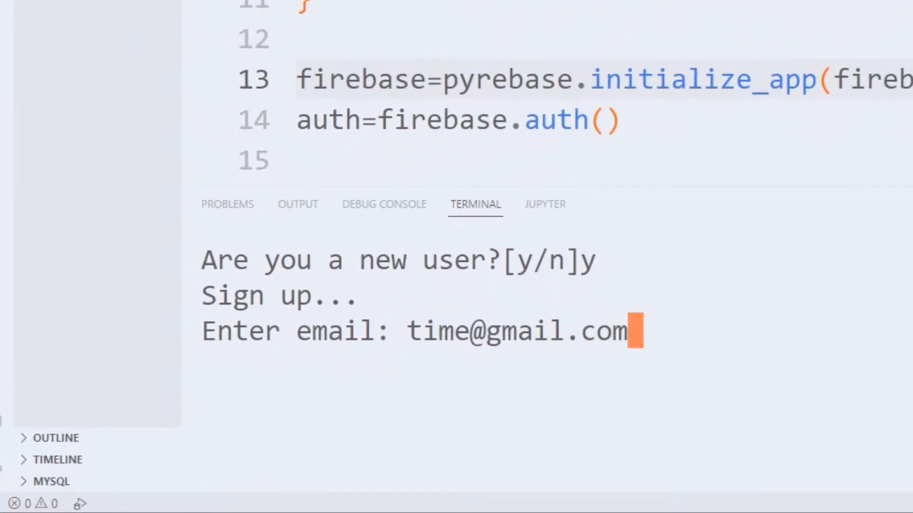
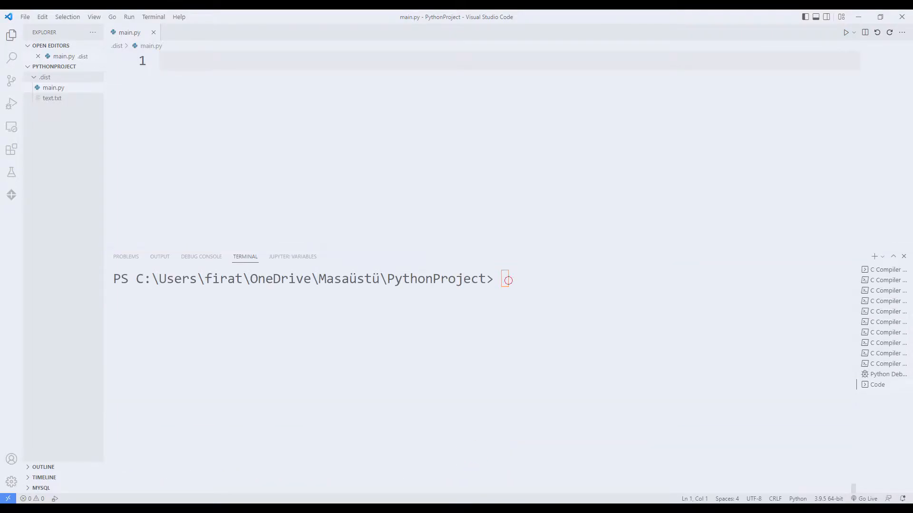
Install pyrebase via pip, add 'import pyrebase' to main.py and run the file.
{"action": "type", "text": "pip ins"}
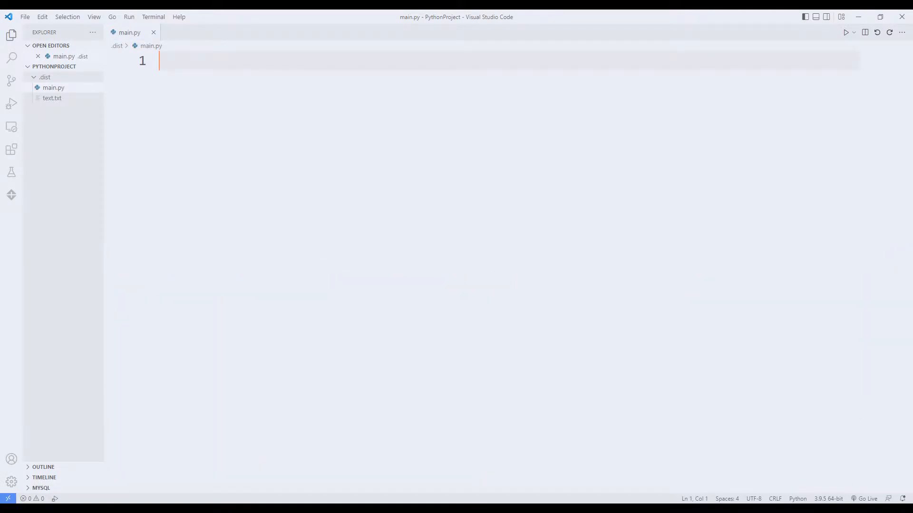
{"action": "type", "text": "import pyrebase"}
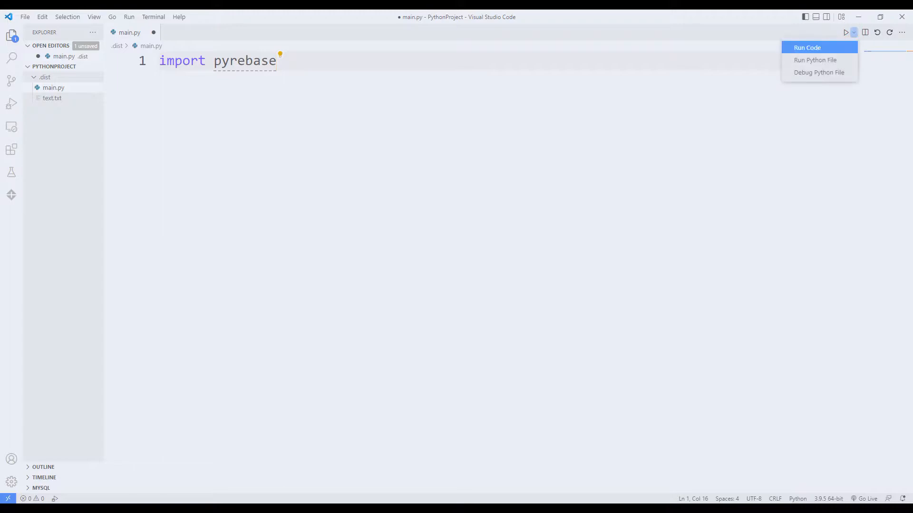
{"action": "left_click", "coordinate": [807, 48]}
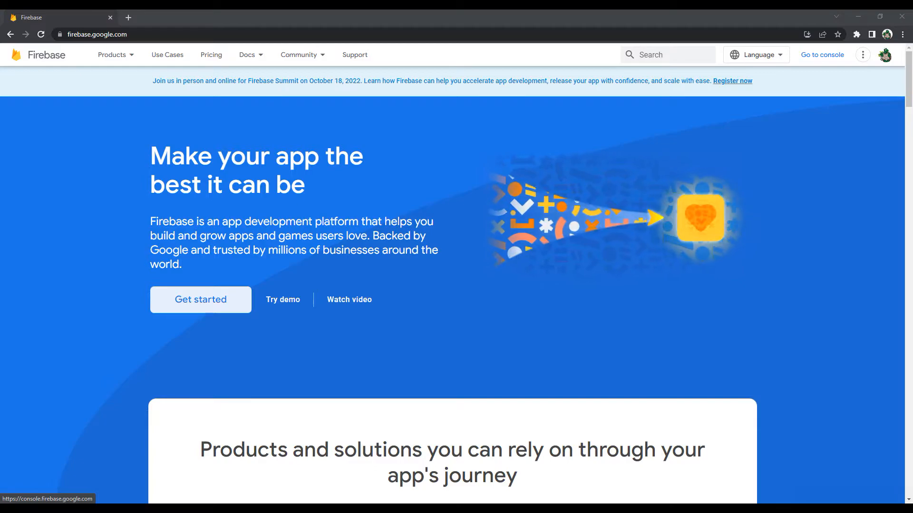
From the Firebase console start a new project named PythonAuthProject.
{"action": "left_click", "coordinate": [822, 56]}
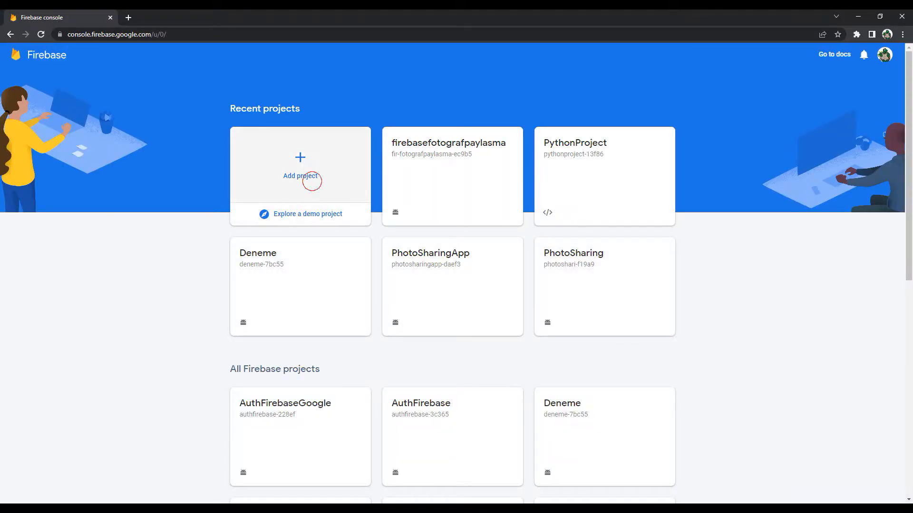
{"action": "left_click", "coordinate": [300, 165]}
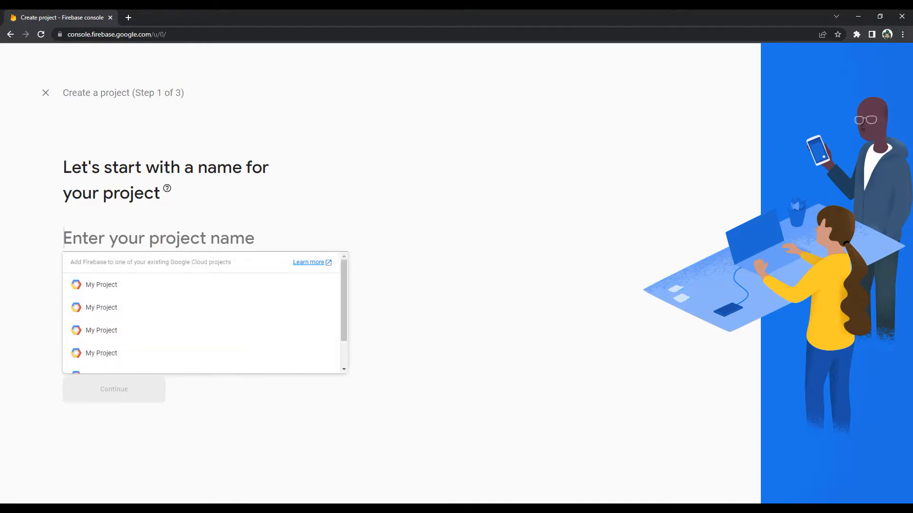
{"action": "type", "text": "P"}
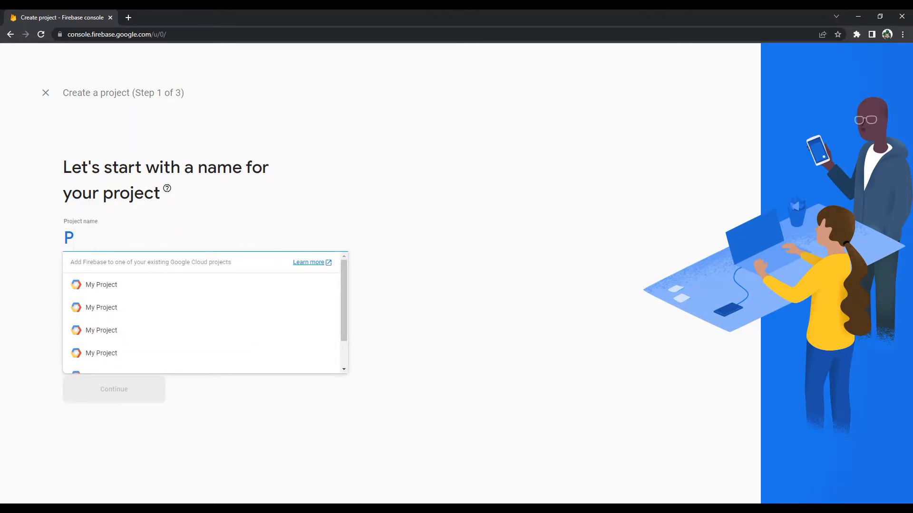
{"action": "type", "text": "ythonAuth"}
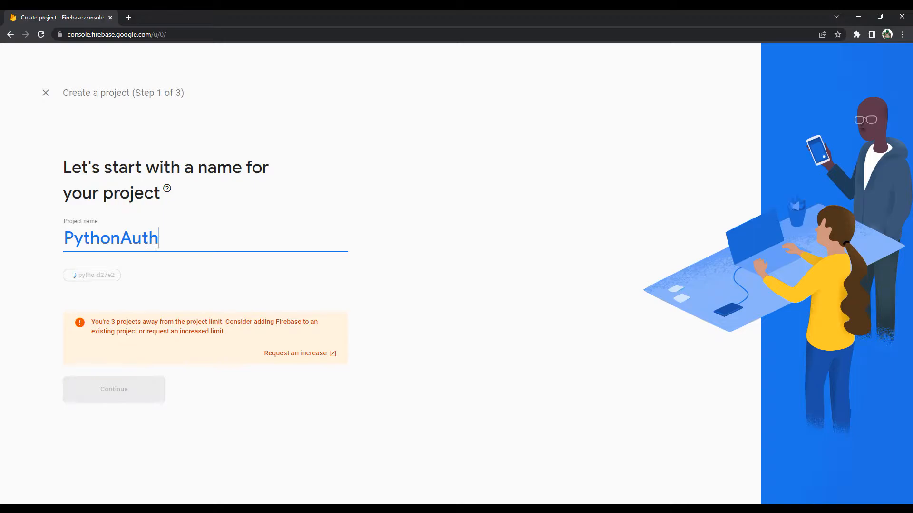
{"action": "type", "text": "Project"}
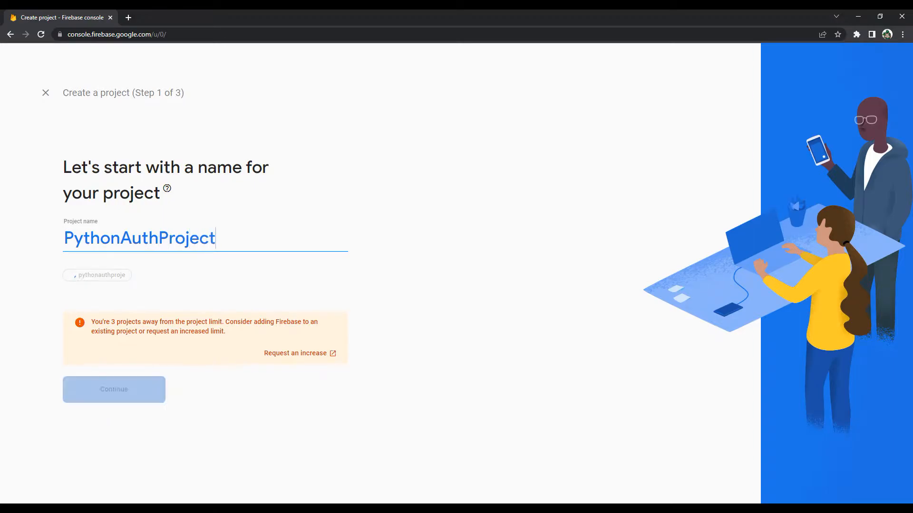
{"action": "left_click", "coordinate": [113, 389]}
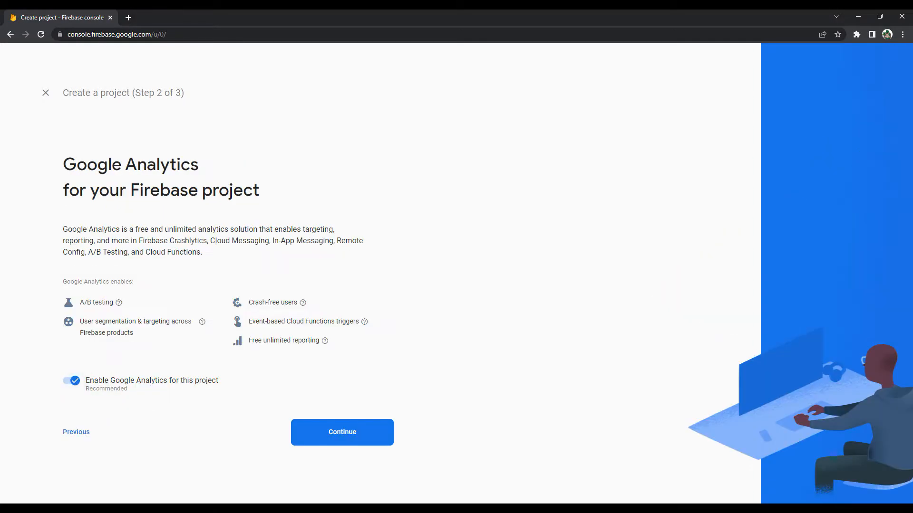
Create the project with Google Analytics disabled and view its overview.
{"action": "left_click", "coordinate": [71, 380]}
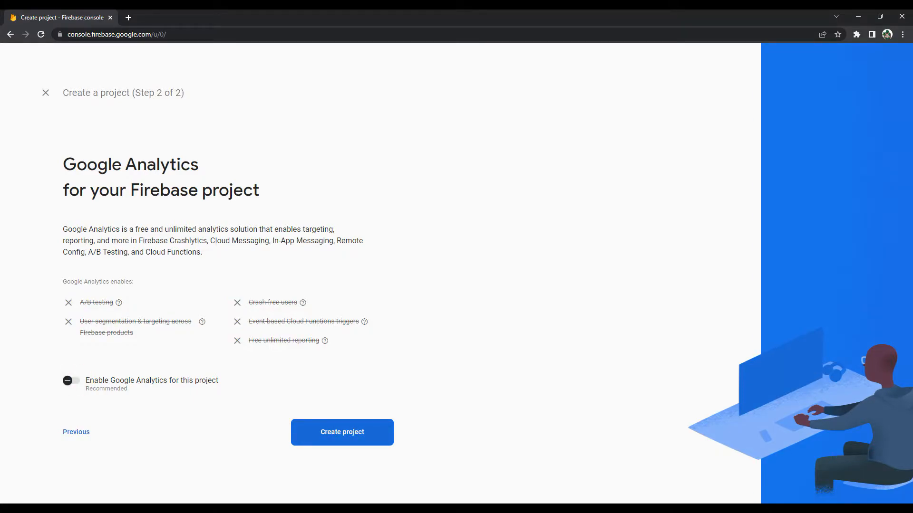
{"action": "left_click", "coordinate": [341, 431]}
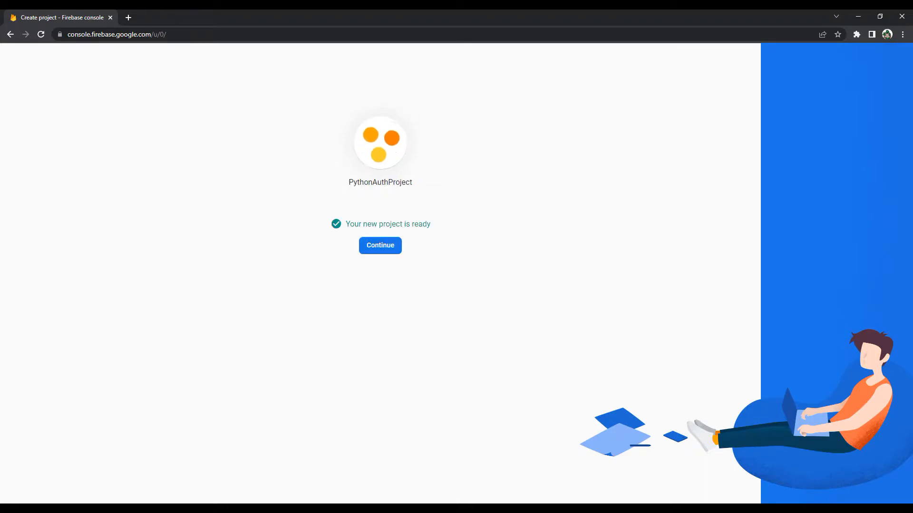
{"action": "left_click", "coordinate": [380, 245]}
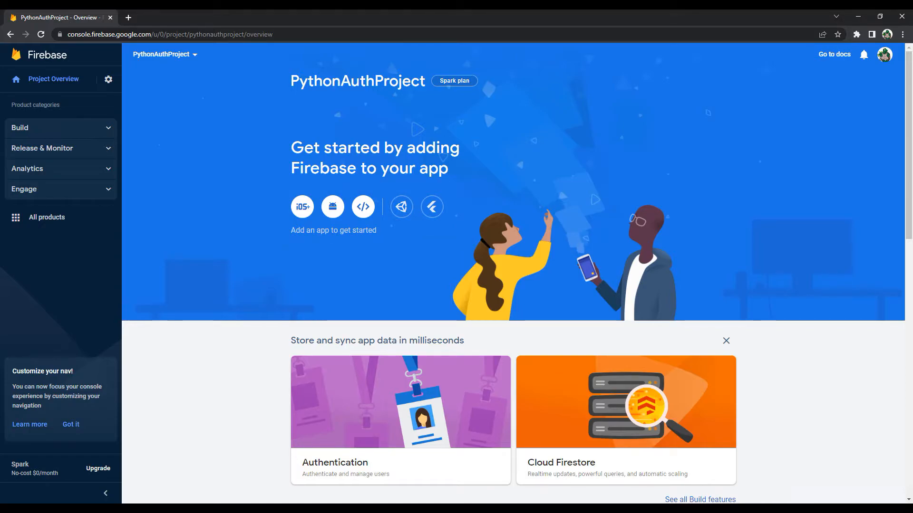
{"action": "mouse_move", "coordinate": [362, 206]}
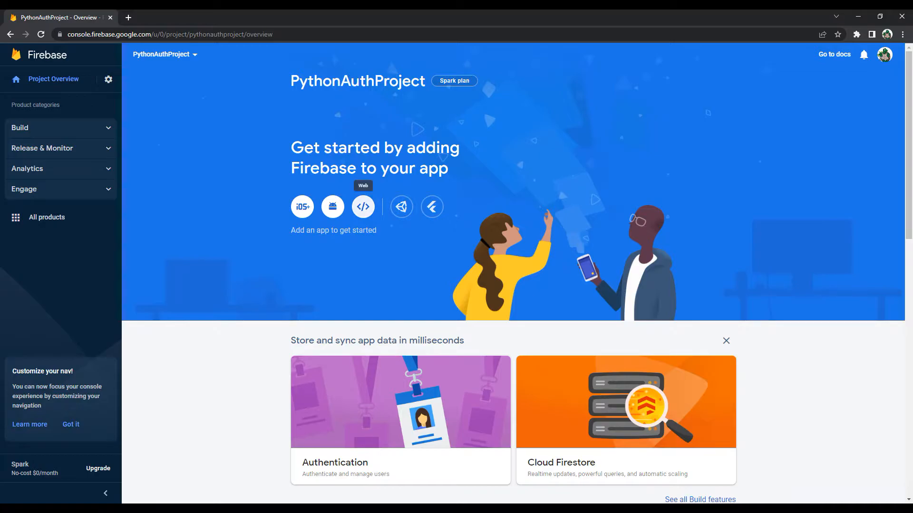
Register a web app nicknamed PythonAuthProject in the project.
{"action": "left_click", "coordinate": [362, 206]}
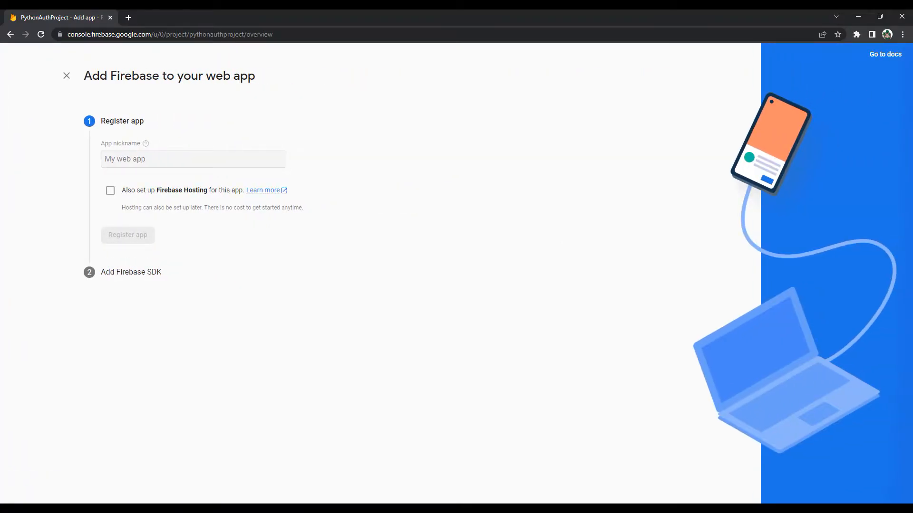
{"action": "left_click", "coordinate": [193, 158]}
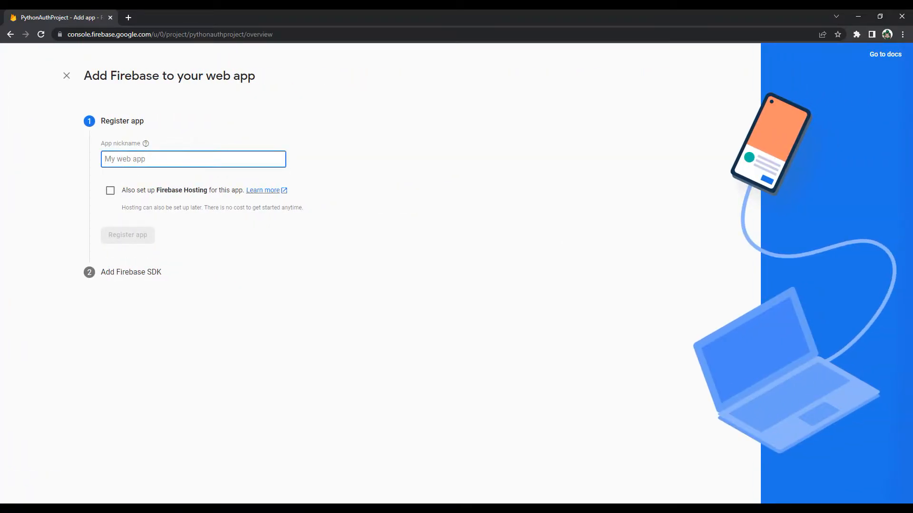
{"action": "type", "text": "Python"}
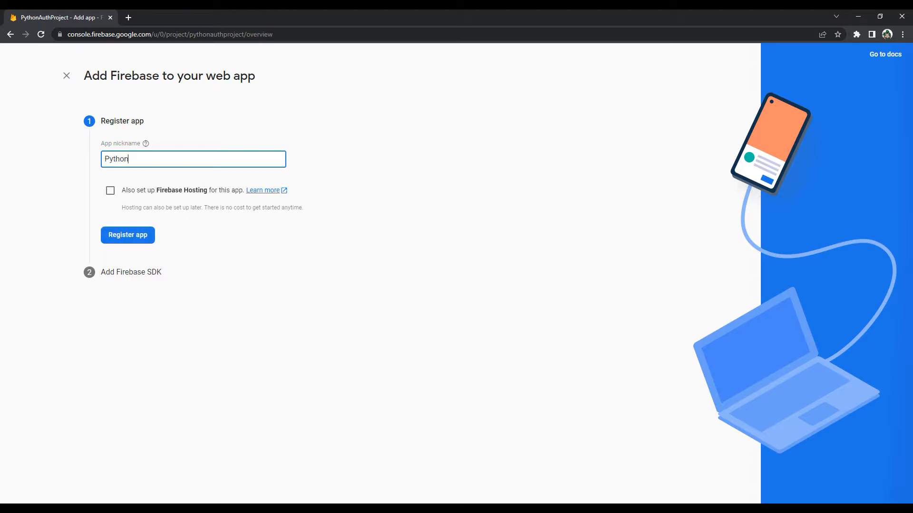
{"action": "type", "text": "AuthProjec"}
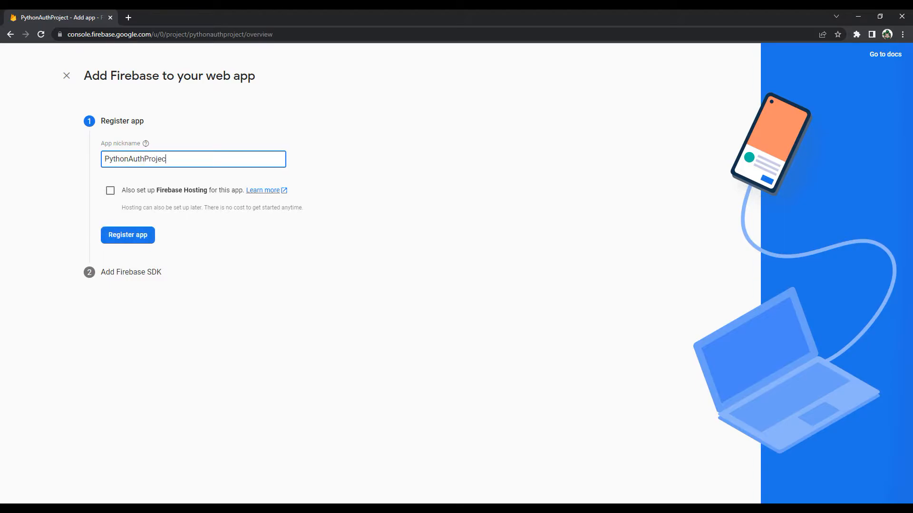
{"action": "left_click", "coordinate": [127, 235]}
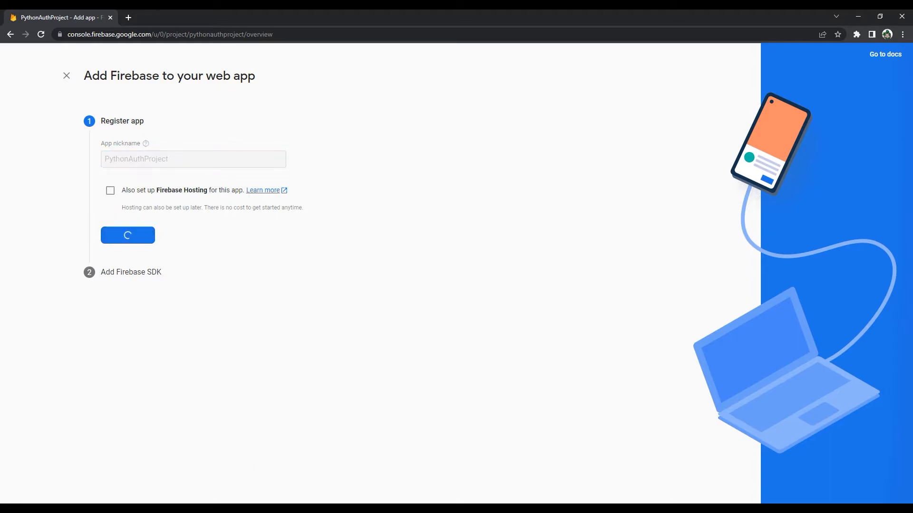
{"action": "left_click", "coordinate": [127, 235]}
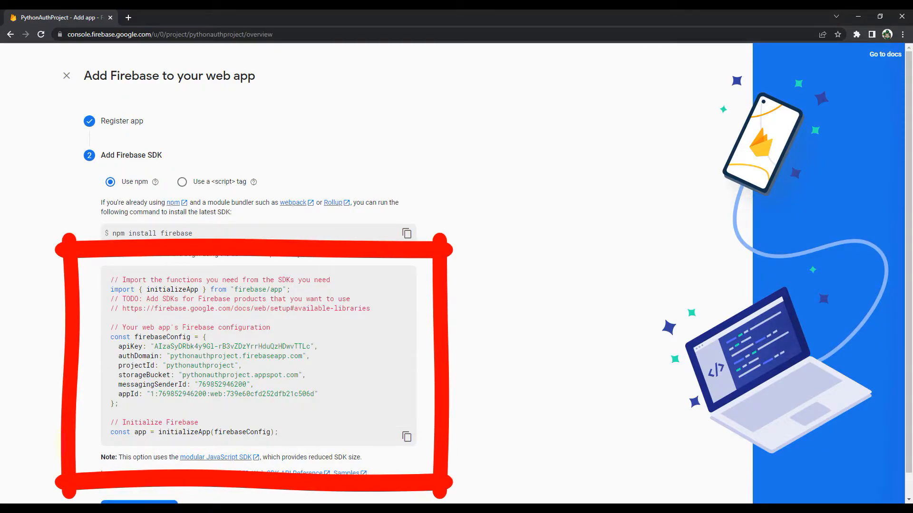
Select the generated firebaseConfig code for copying.
{"action": "scroll", "scroll_direction": "down", "scroll_amount": 3}
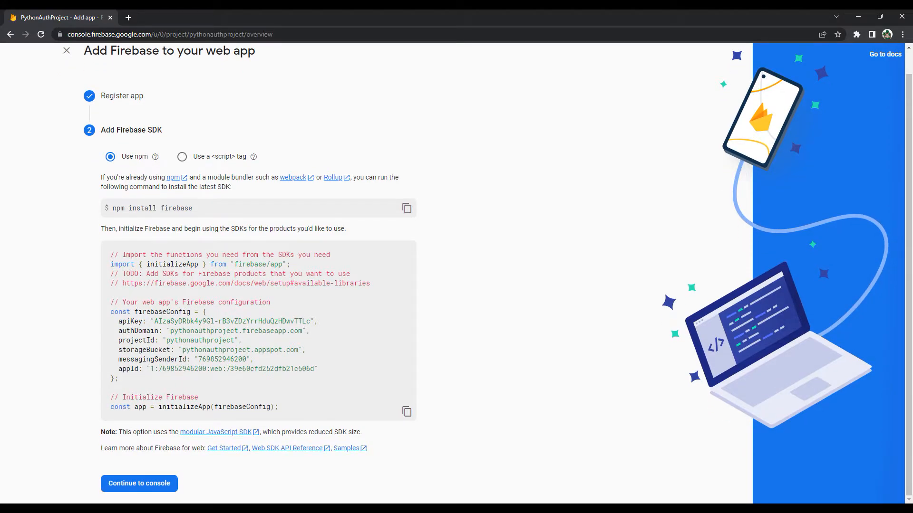
{"action": "left_click_drag", "start_coordinate": [182, 341], "coordinate": [317, 369]}
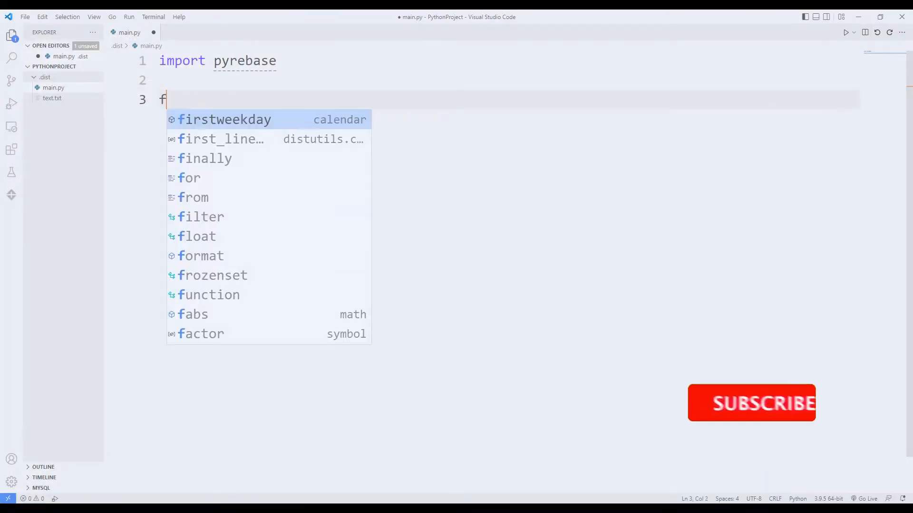
Define firebaseConfig = { with the pasted keys and fix the appId quote.
{"action": "type", "text": "irebaseC"}
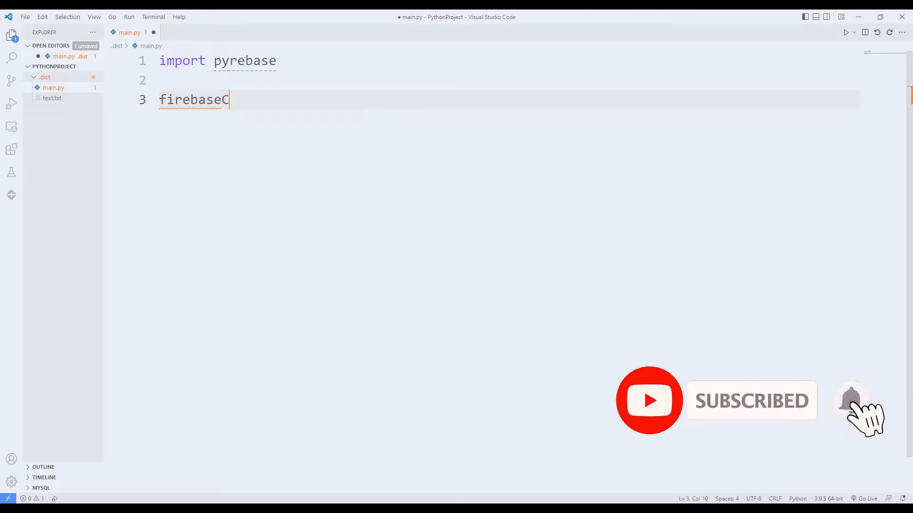
{"action": "type", "text": "onfig"}
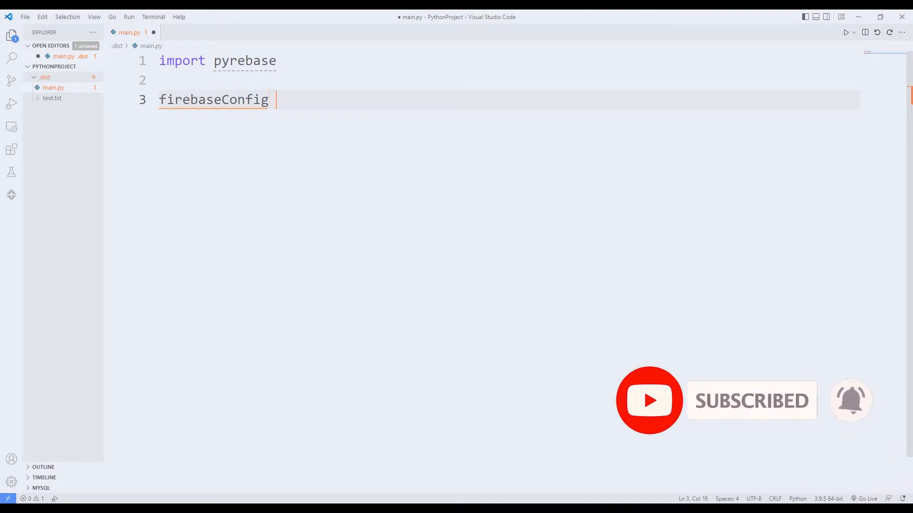
{"action": "type", "text": "= {"}
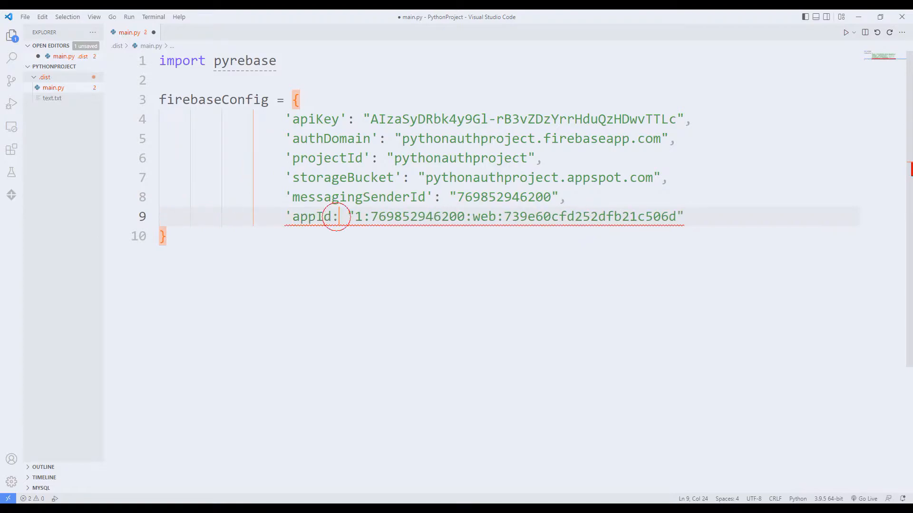
{"action": "left_click", "coordinate": [185, 32]}
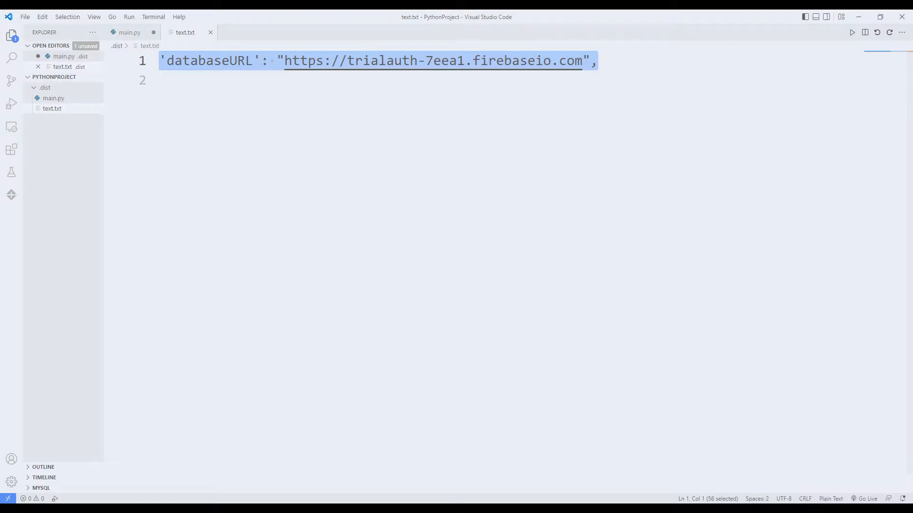
{"action": "left_click", "coordinate": [129, 32]}
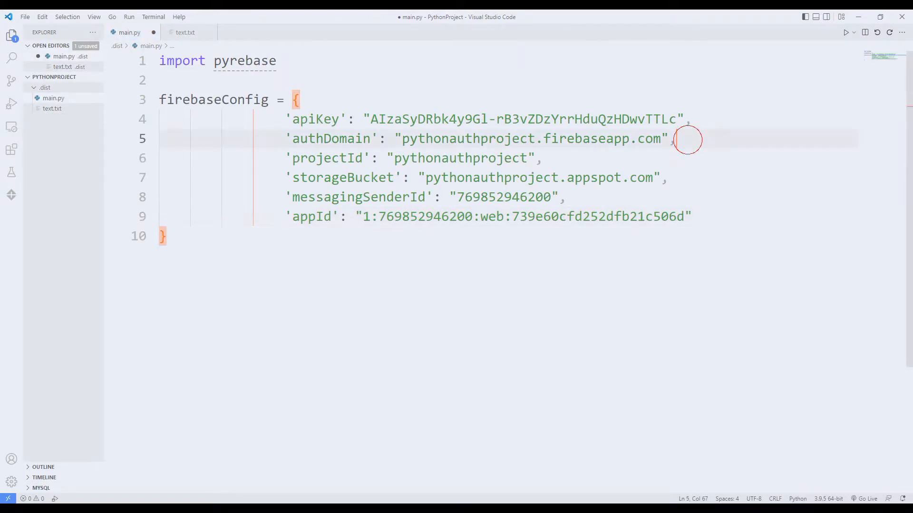
{"action": "type", "text": "'databaseURL': \"https://trialauth-7eea1.firebaseio.com\","}
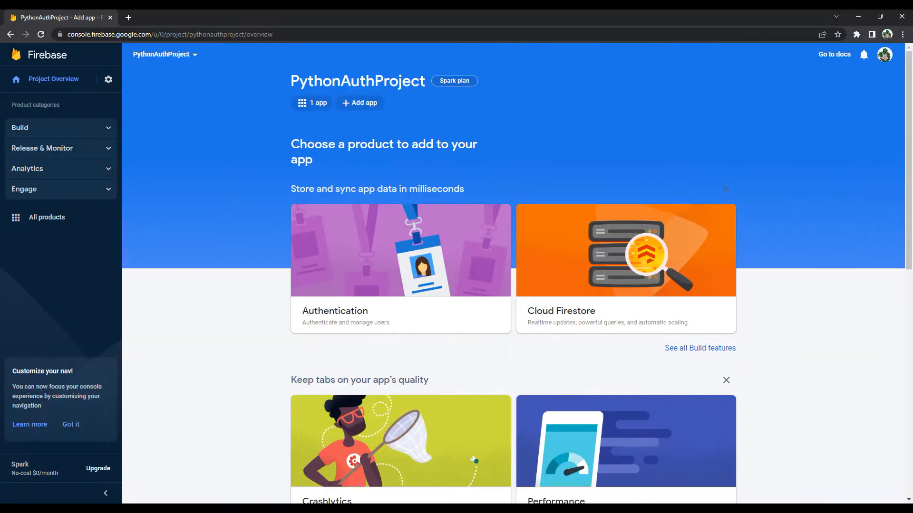
Set up Authentication for the project from the console sidebar.
{"action": "left_click", "coordinate": [20, 127]}
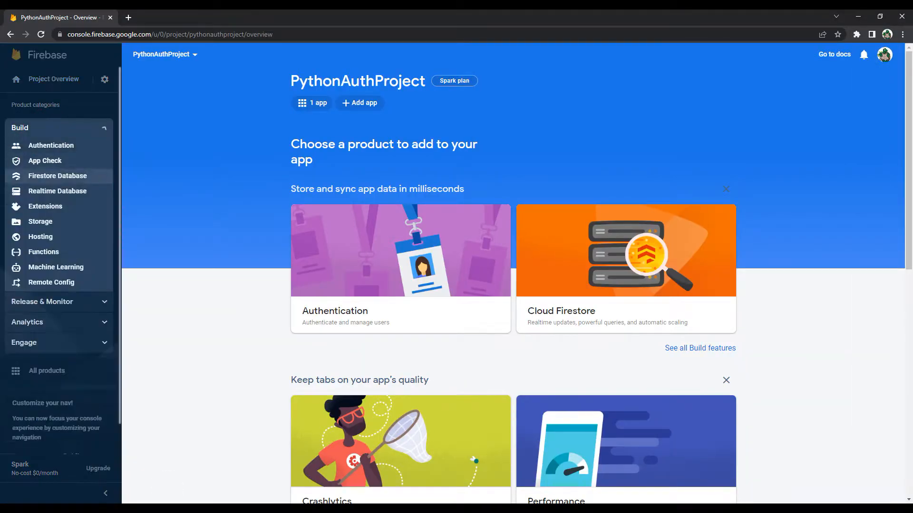
{"action": "left_click", "coordinate": [51, 144]}
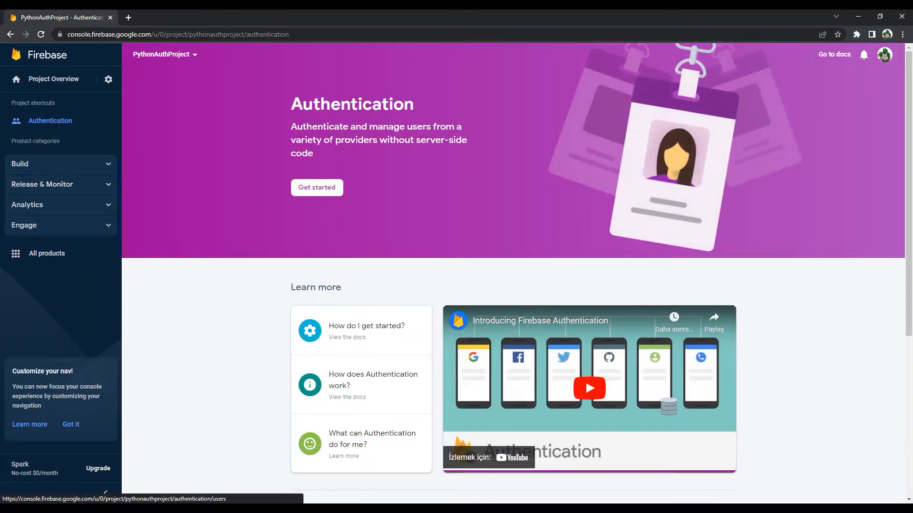
{"action": "left_click", "coordinate": [317, 187]}
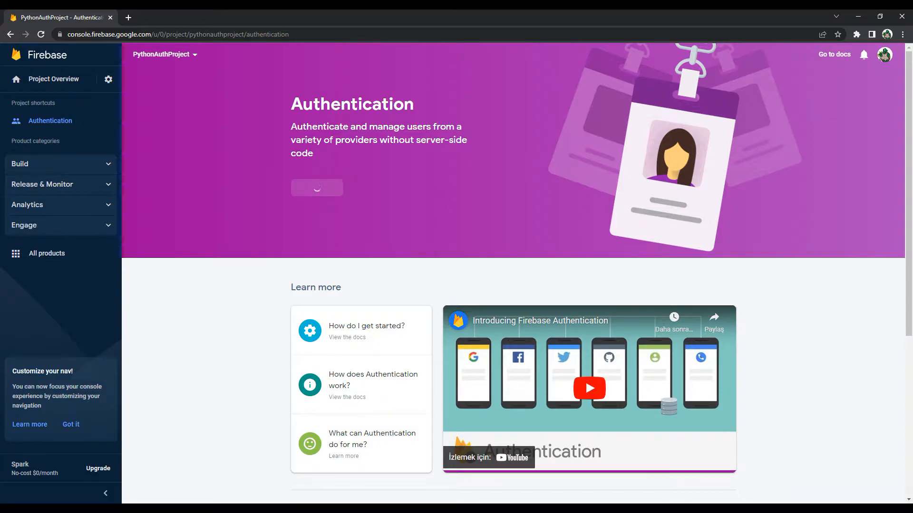
{"action": "left_click", "coordinate": [316, 188]}
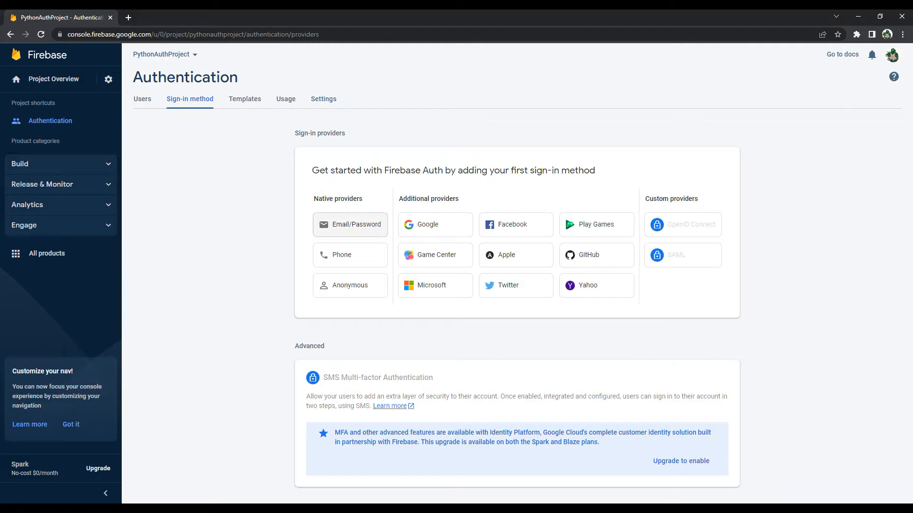
Enable Email/Password as a sign-in provider.
{"action": "left_click", "coordinate": [349, 224]}
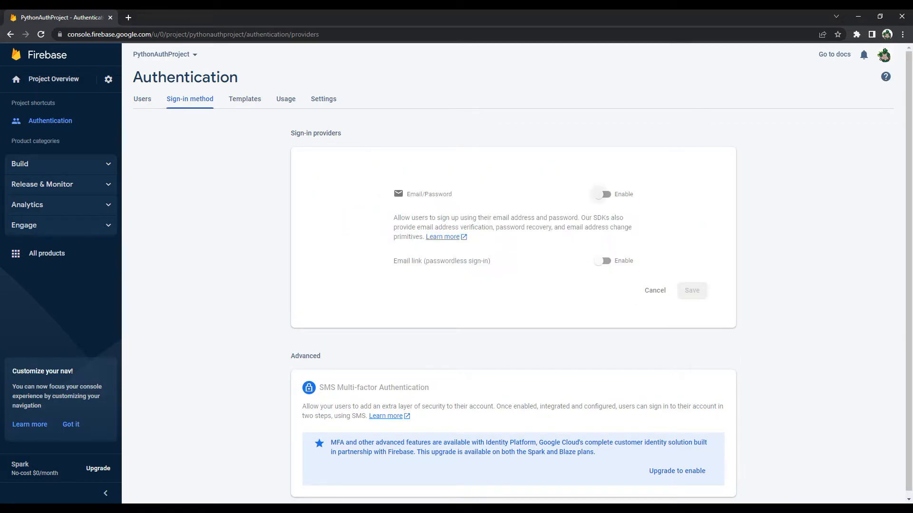
{"action": "left_click", "coordinate": [691, 291]}
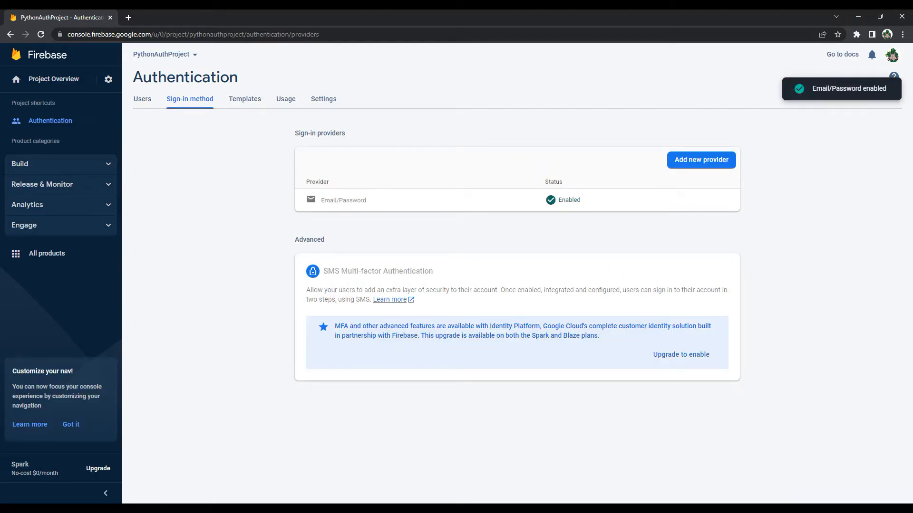
Add a test user with a 'turtle' email and password in the Users tab.
{"action": "left_click", "coordinate": [141, 99]}
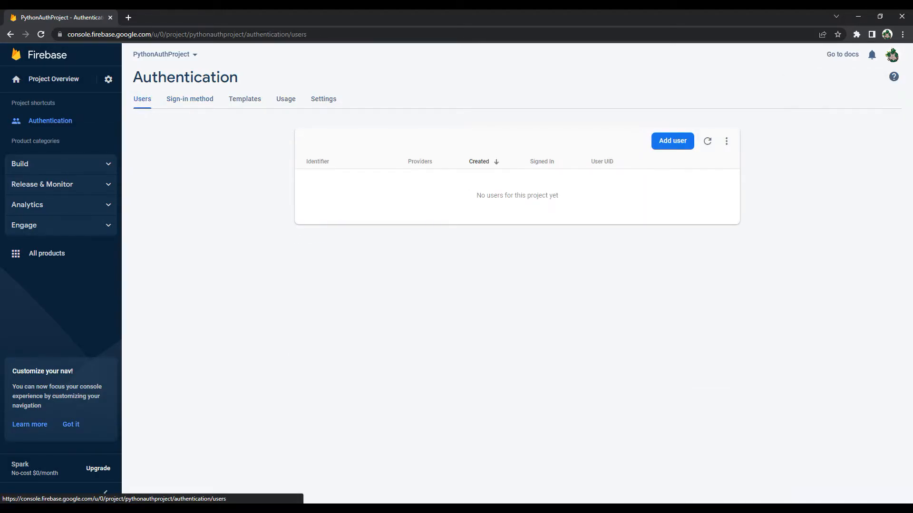
{"action": "left_click", "coordinate": [671, 140]}
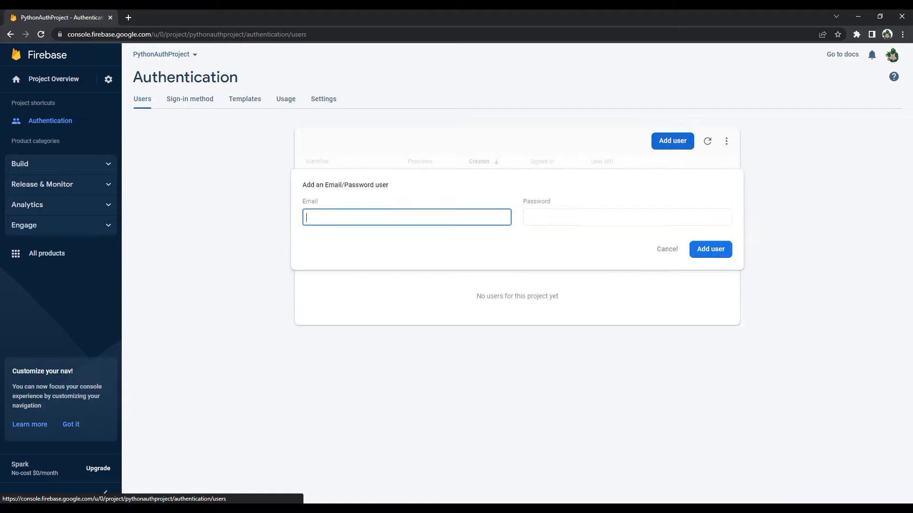
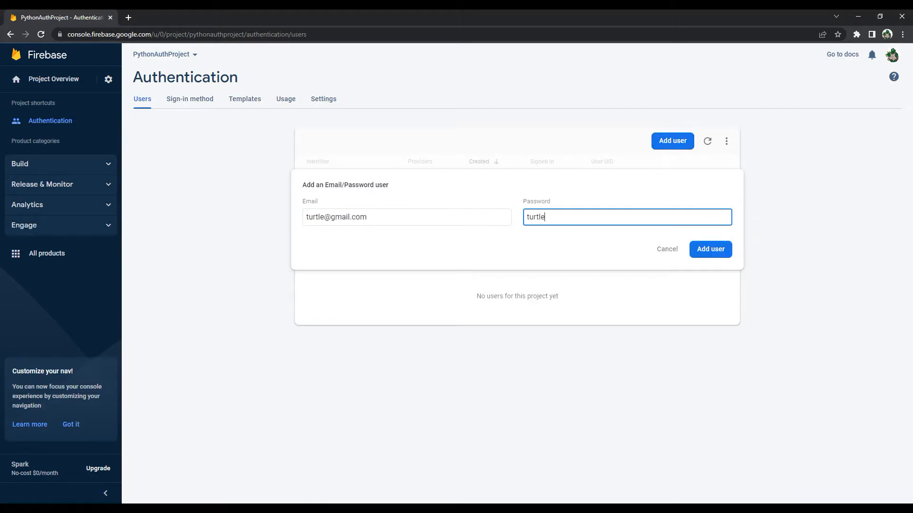
{"action": "left_click", "coordinate": [709, 249]}
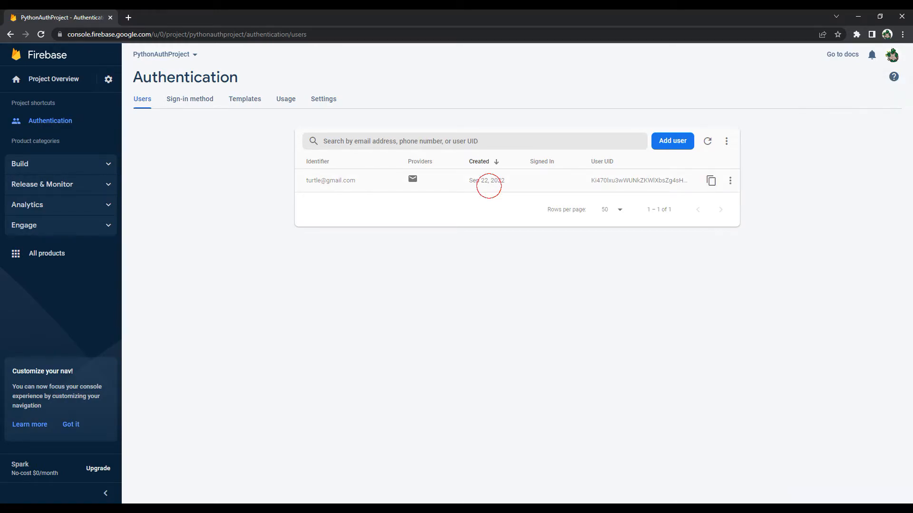
Request a password reset for the new account from its row menu.
{"action": "left_click", "coordinate": [730, 180]}
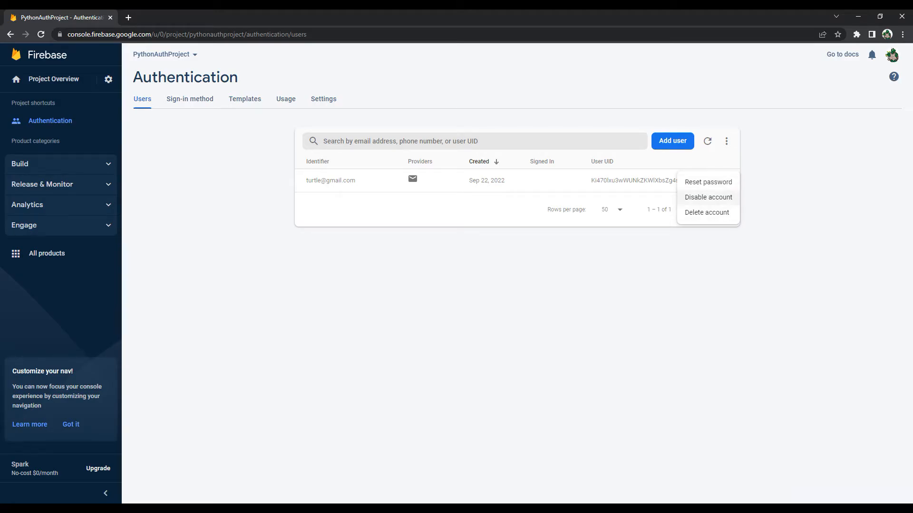
{"action": "left_click", "coordinate": [707, 182]}
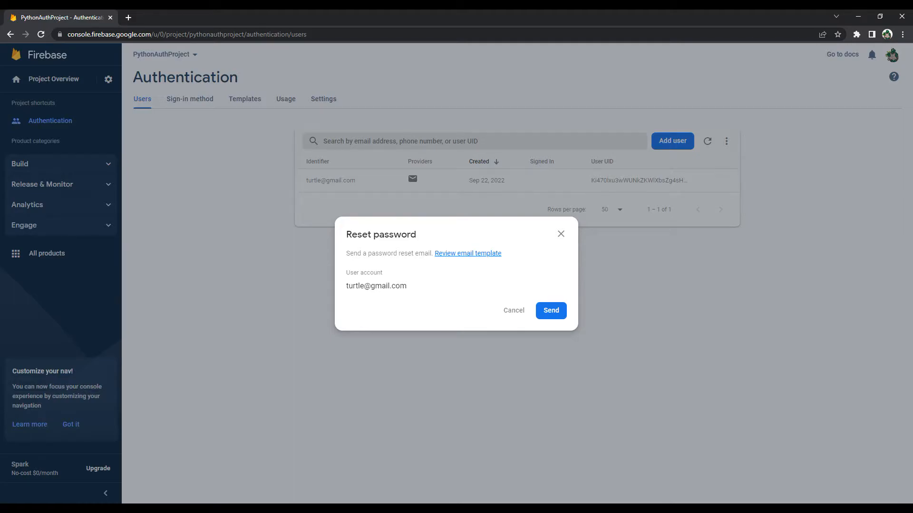
{"action": "left_click", "coordinate": [549, 310]}
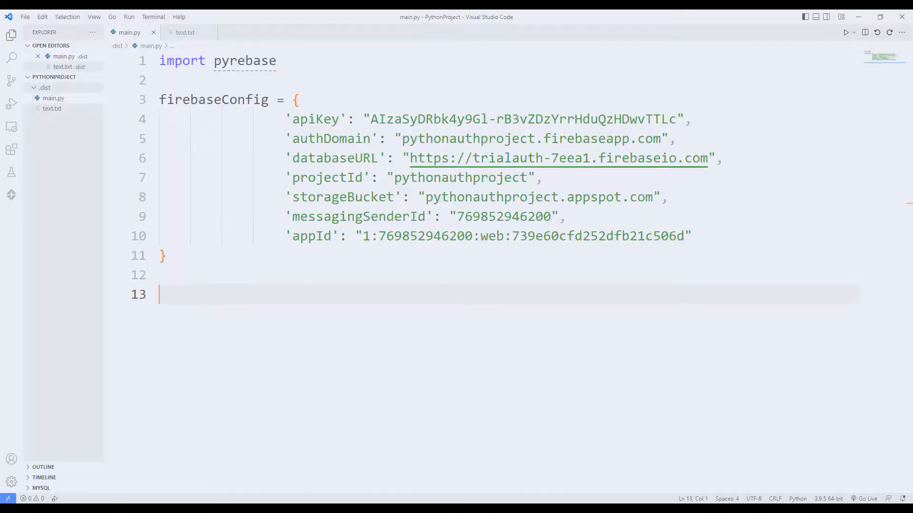
Write firebase=pyrebase.initialize_app(firebaseConfig) and auth=firebase.auth(), then begin a function stub.
{"action": "type", "text": "firebas"}
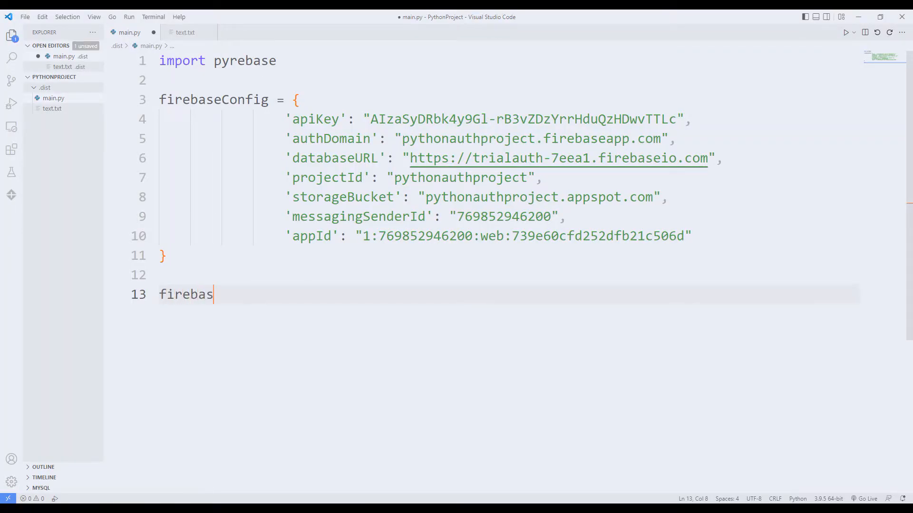
{"action": "type", "text": "e=pyrebase.initiali"}
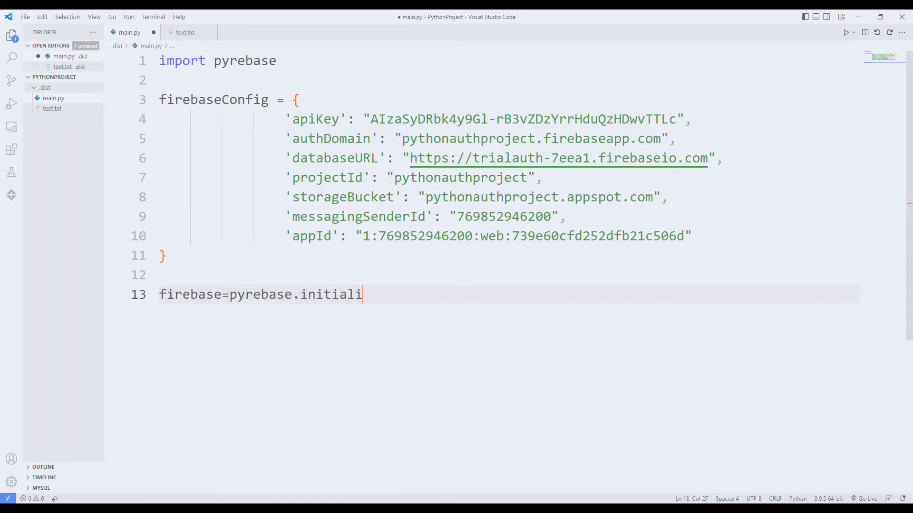
{"action": "type", "text": "ze_app(firebaseConfig"}
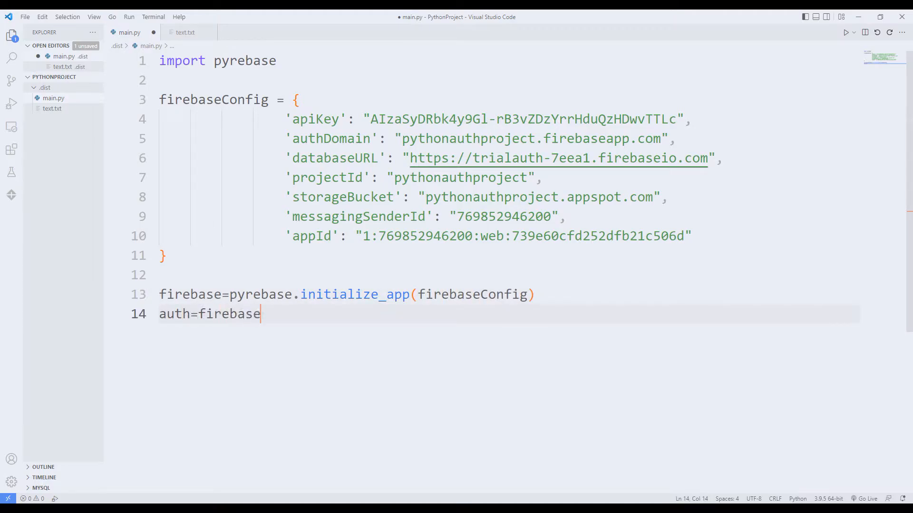
{"action": "type", "text": ".auth()"}
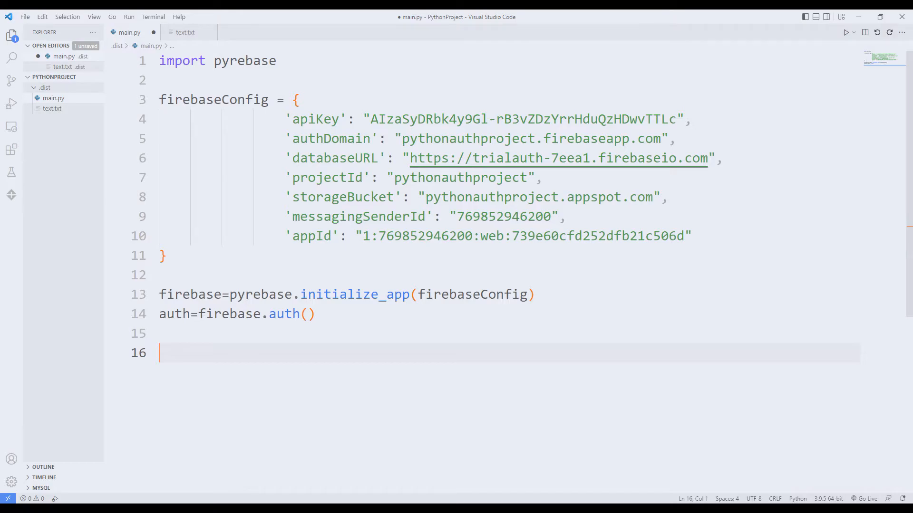
{"action": "type", "text": "def login():"}
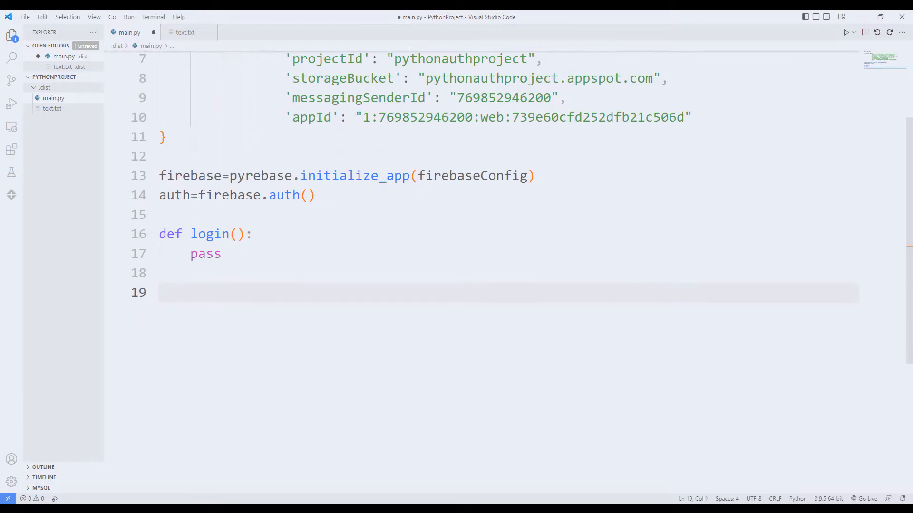
Define signup() prompting for email and password via input.
{"action": "type", "text": "def signup"}
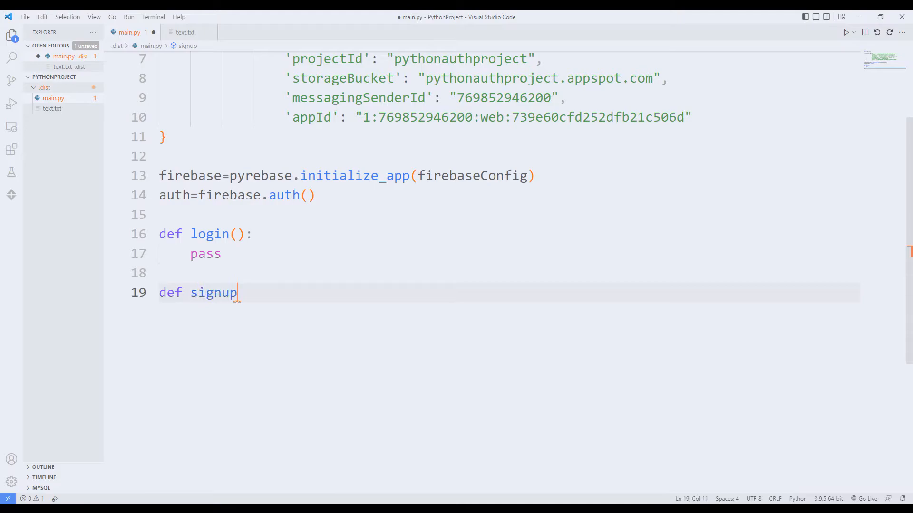
{"action": "type", "text": "():"}
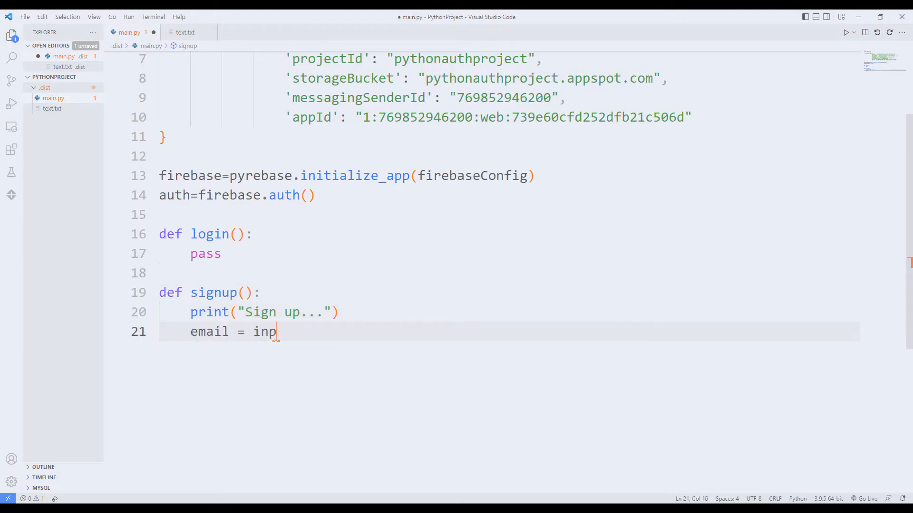
{"action": "type", "text": "ut(\"Enter email: \""}
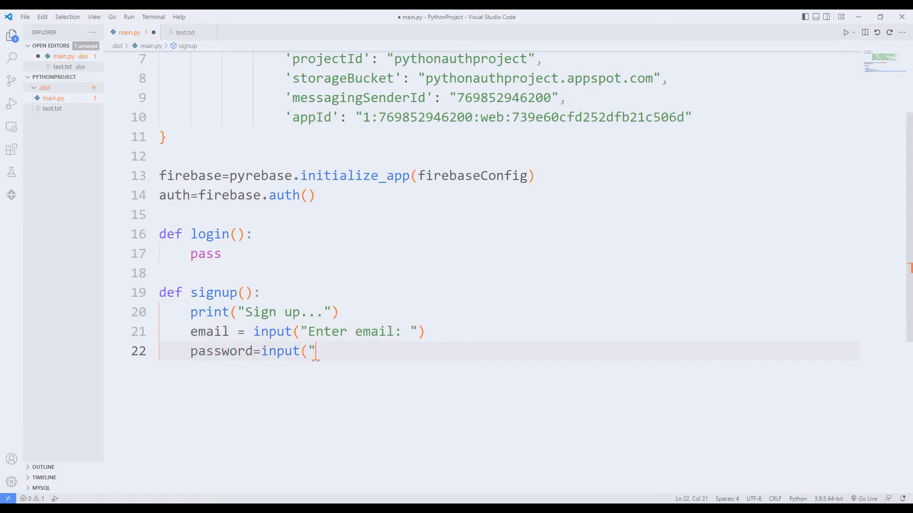
{"action": "type", "text": "Enter password: \""}
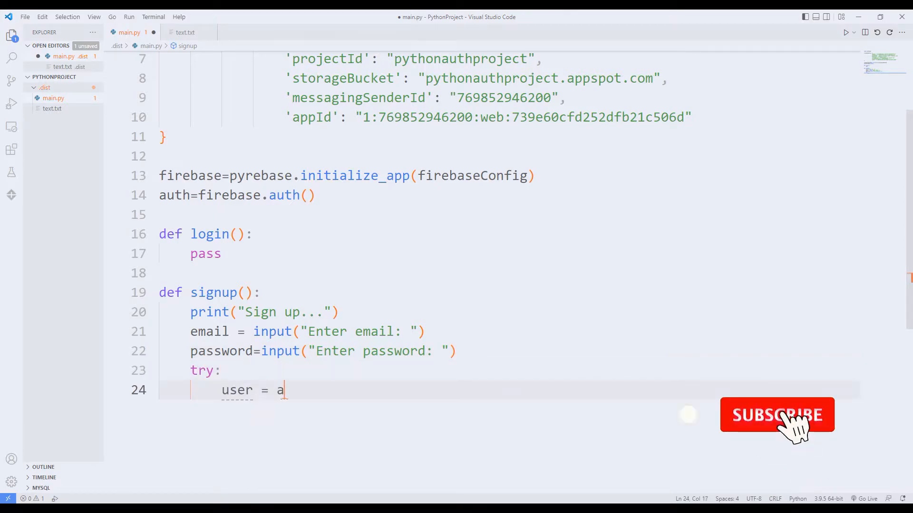
Call auth.create_user_with_email_and_password in a try, printing "Email already exists" on failure.
{"action": "type", "text": "uth.create_user_wi"}
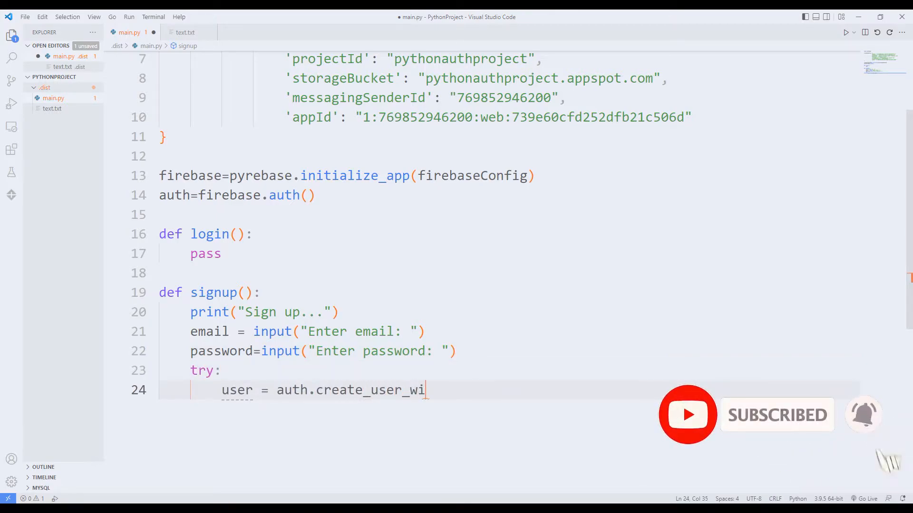
{"action": "type", "text": "th_email_and_passwo"}
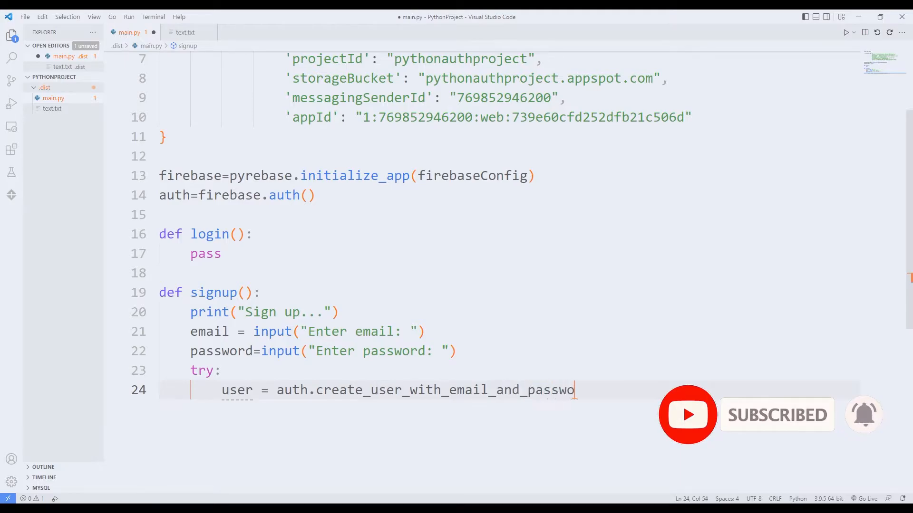
{"action": "type", "text": "rd(email, password)"}
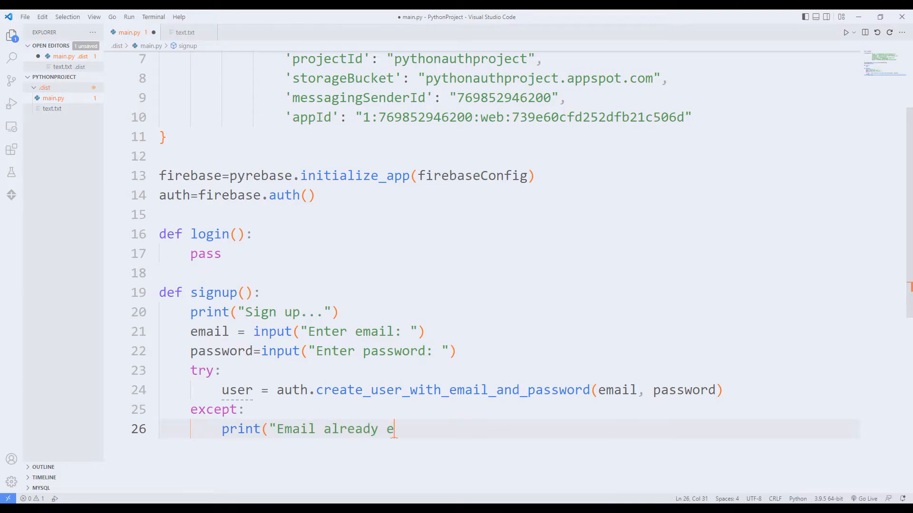
{"action": "type", "text": "xists\")"}
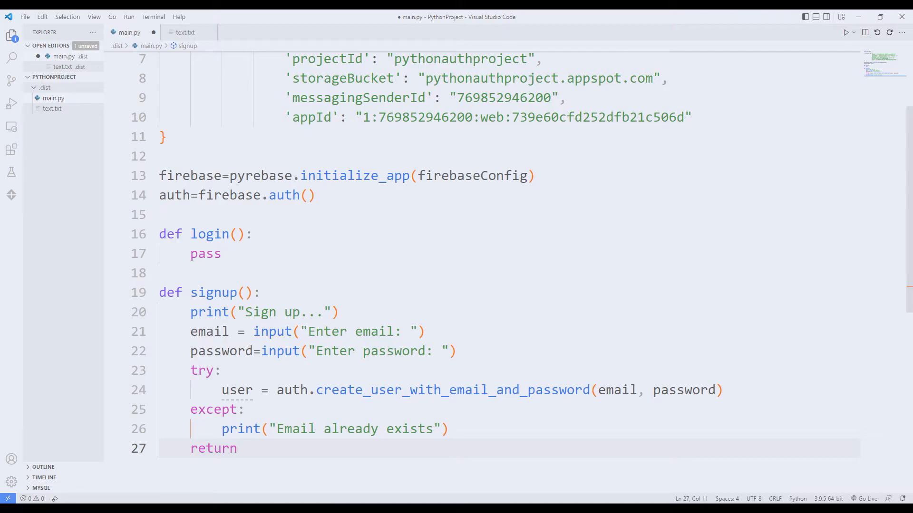
{"action": "scroll", "scroll_direction": "down", "scroll_amount": 3}
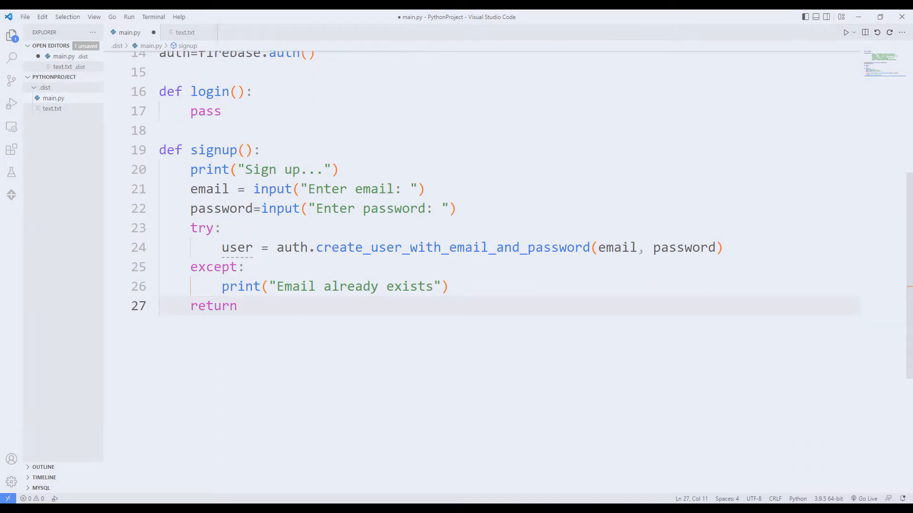
Add ans=input("Are you a new user?[y/n]") to choose between login and signup.
{"action": "type", "text": "ans"}
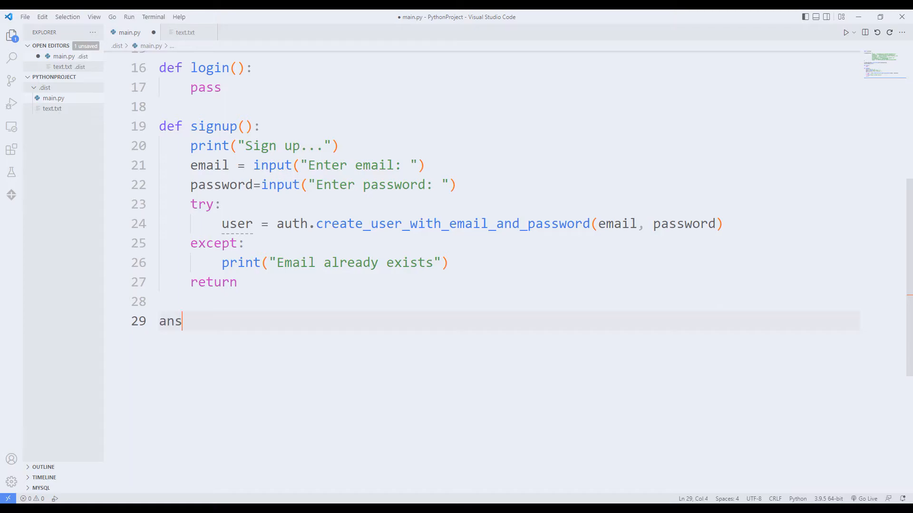
{"action": "type", "text": "=input(\"Are you a"}
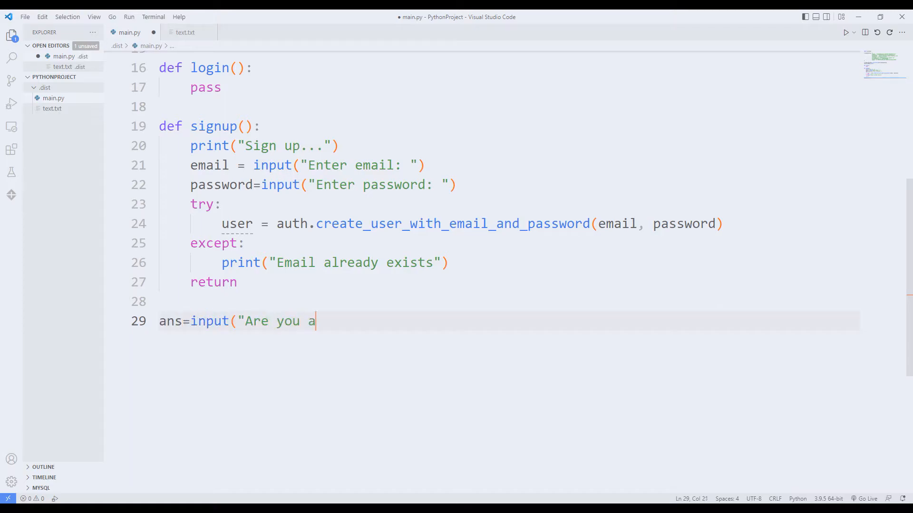
{"action": "type", "text": "new user?[y/n]\")"}
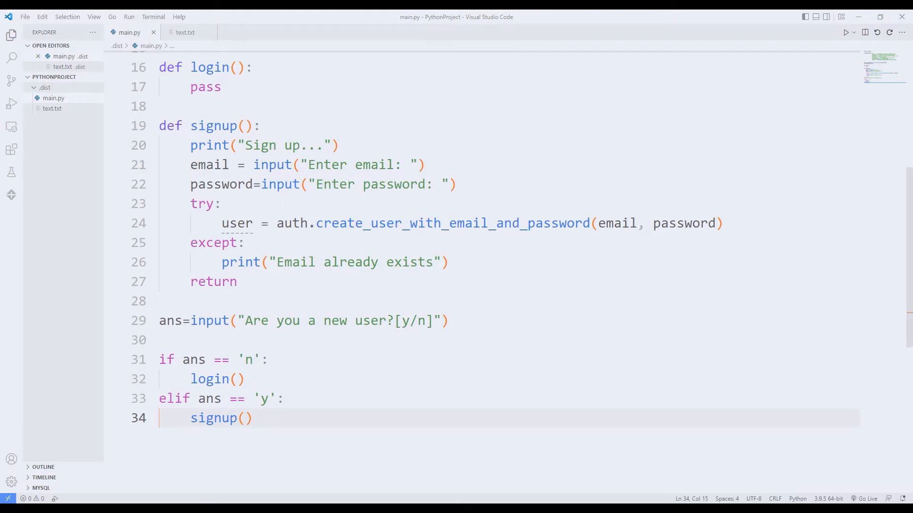
{"action": "left_click", "coordinate": [853, 33]}
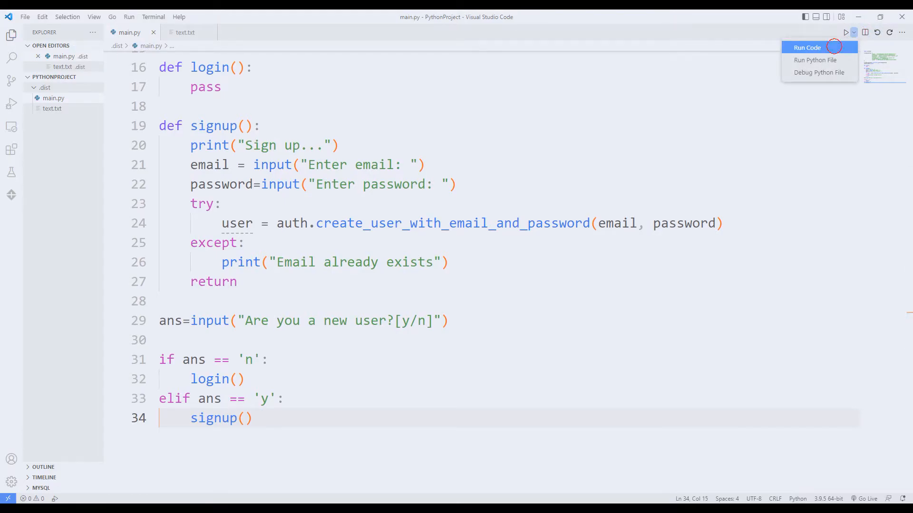
{"action": "left_click", "coordinate": [808, 47]}
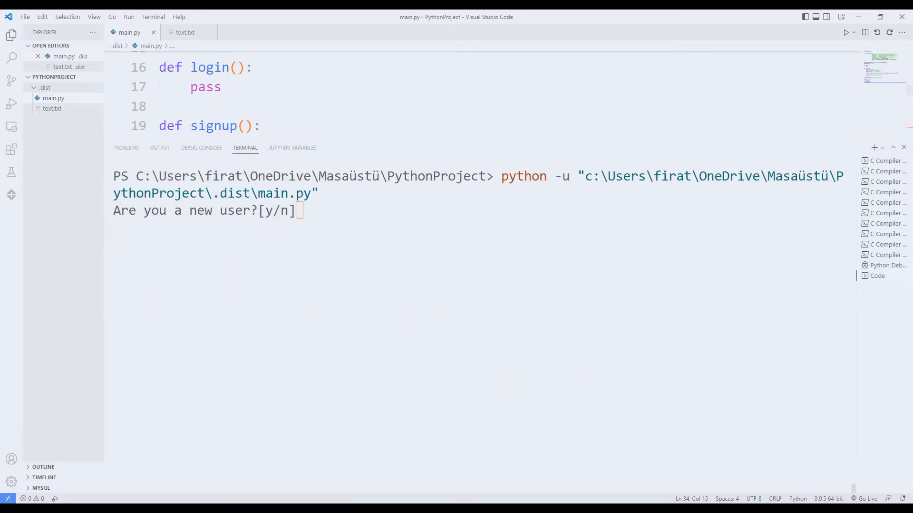
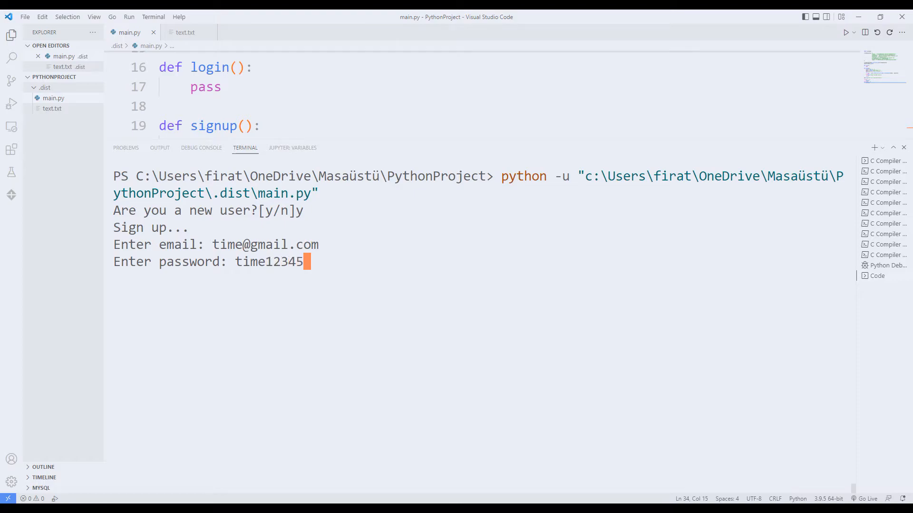
{"action": "key", "text": "enter"}
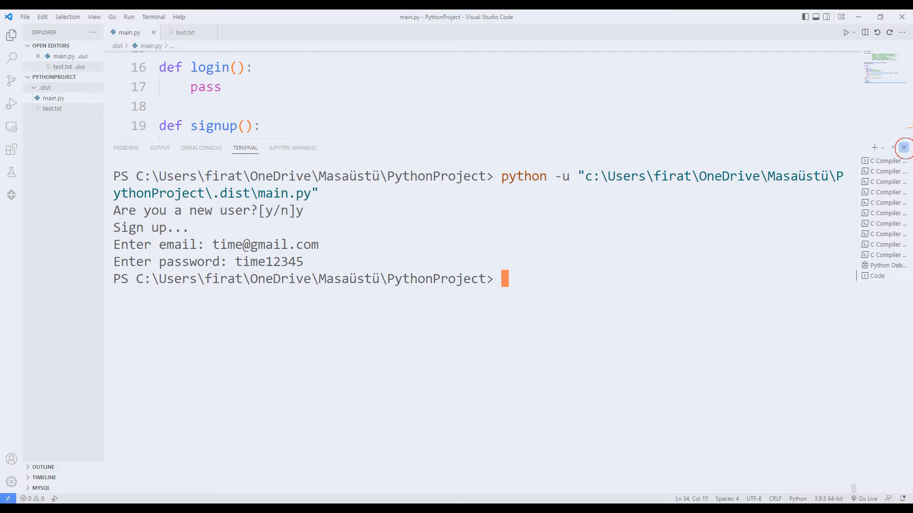
{"action": "left_click", "coordinate": [851, 33]}
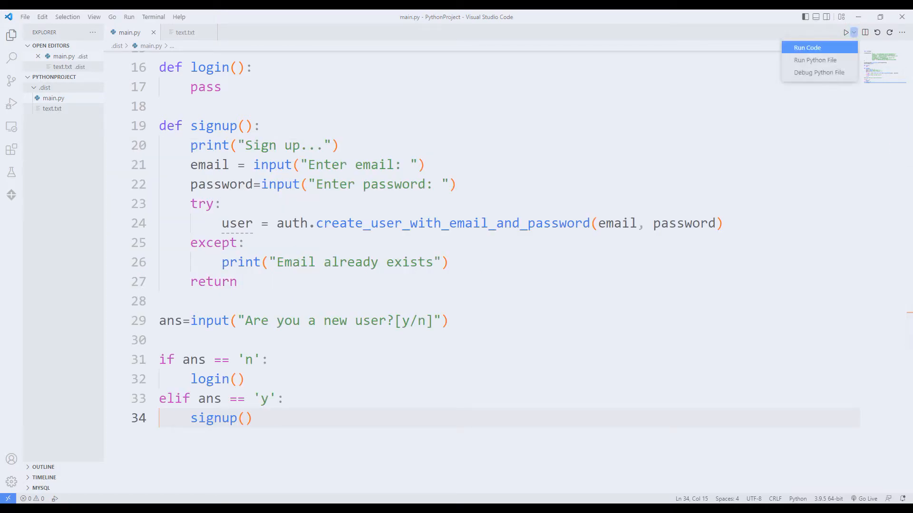
{"action": "left_click", "coordinate": [807, 47]}
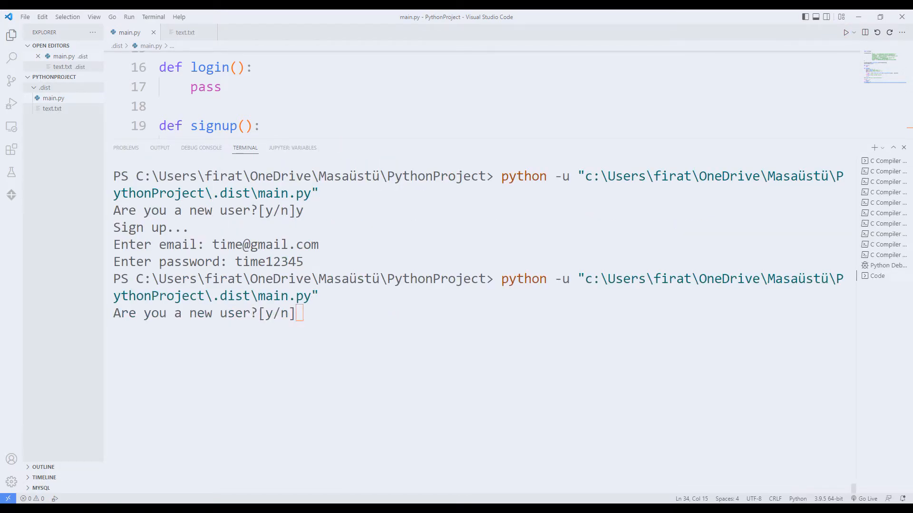
{"action": "type", "text": "y"}
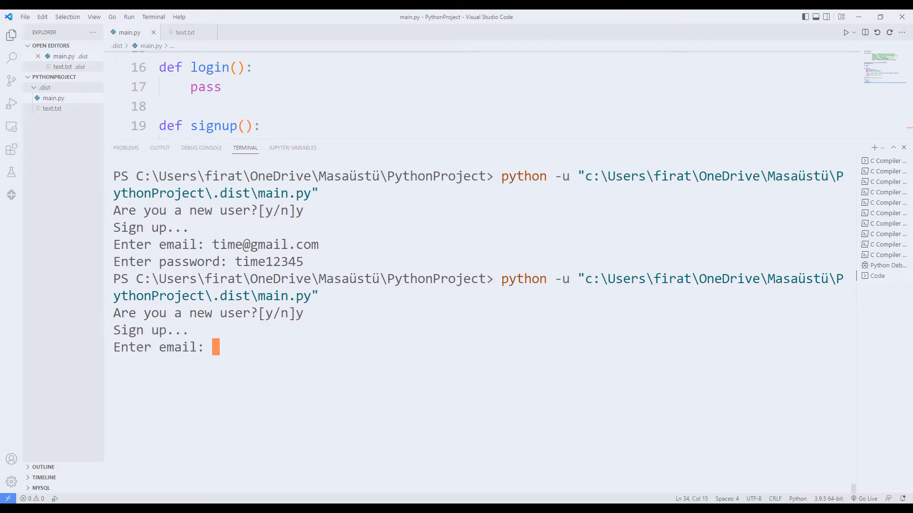
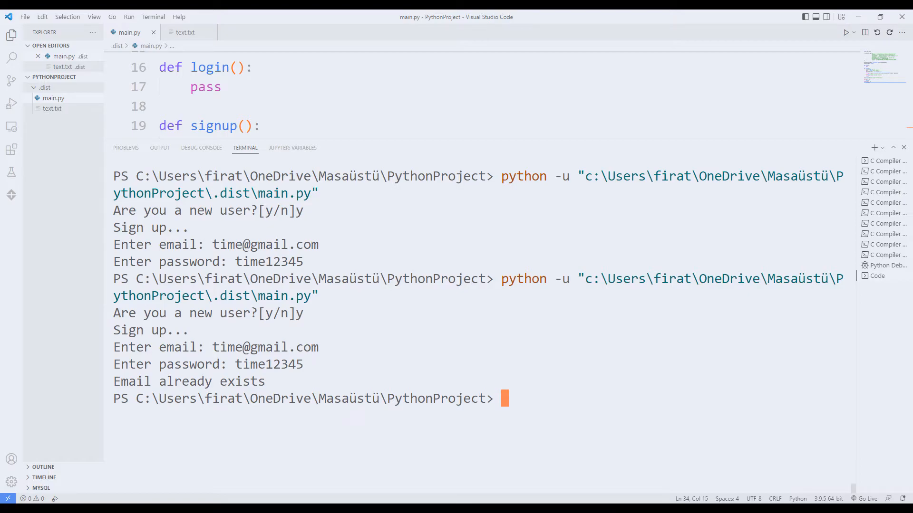
{"action": "double_click", "coordinate": [187, 381]}
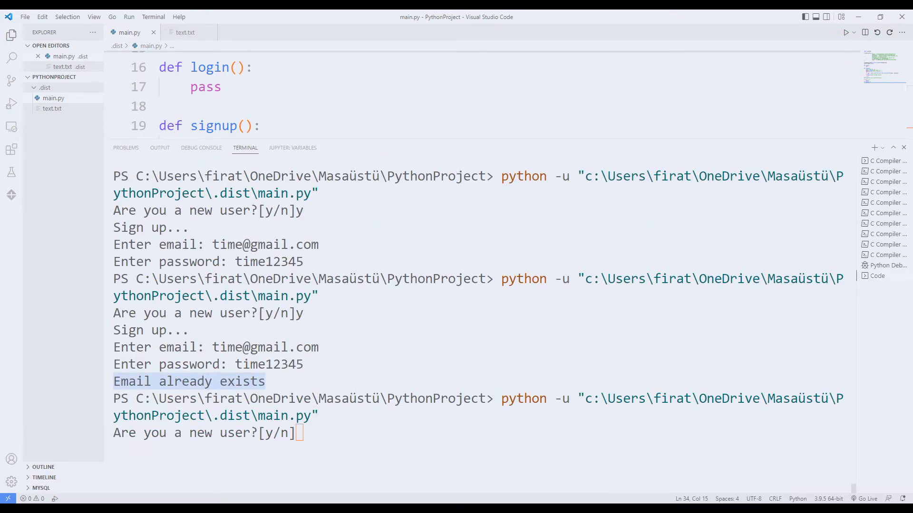
{"action": "type", "text": "y"}
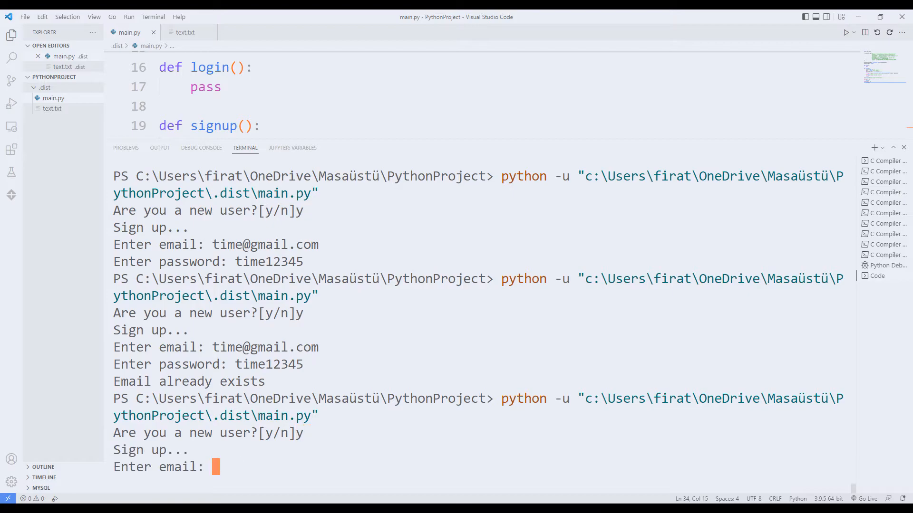
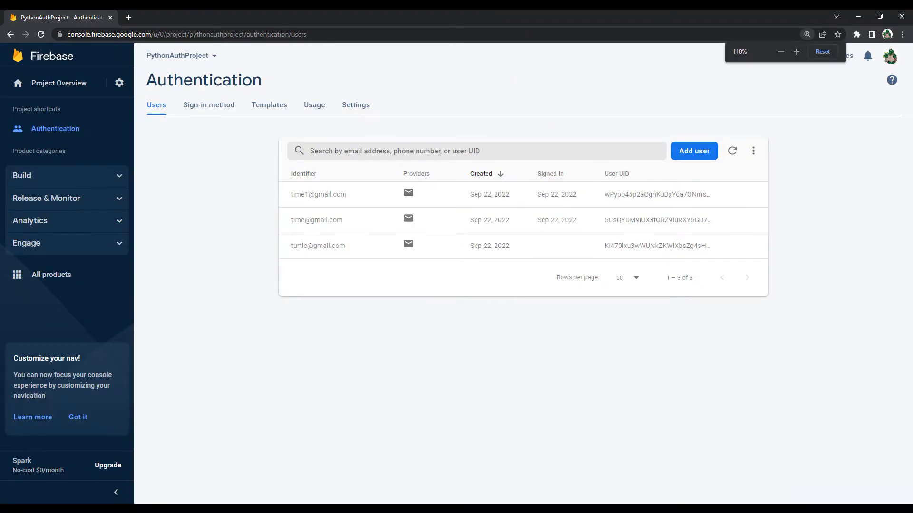
{"action": "left_click", "coordinate": [795, 51]}
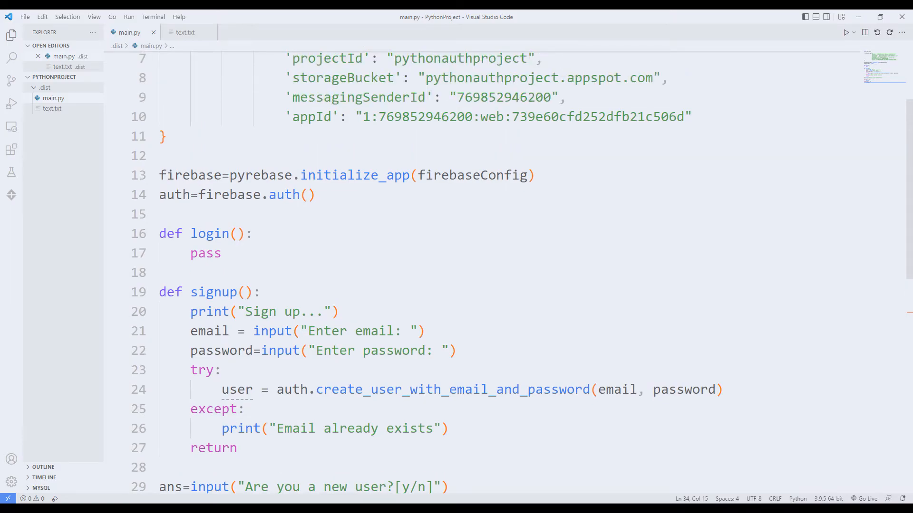
Write login() to print 'Log in...', prompt for email and password, and call auth.sign_in_with_email_and_password.
{"action": "type", "text": "pri"}
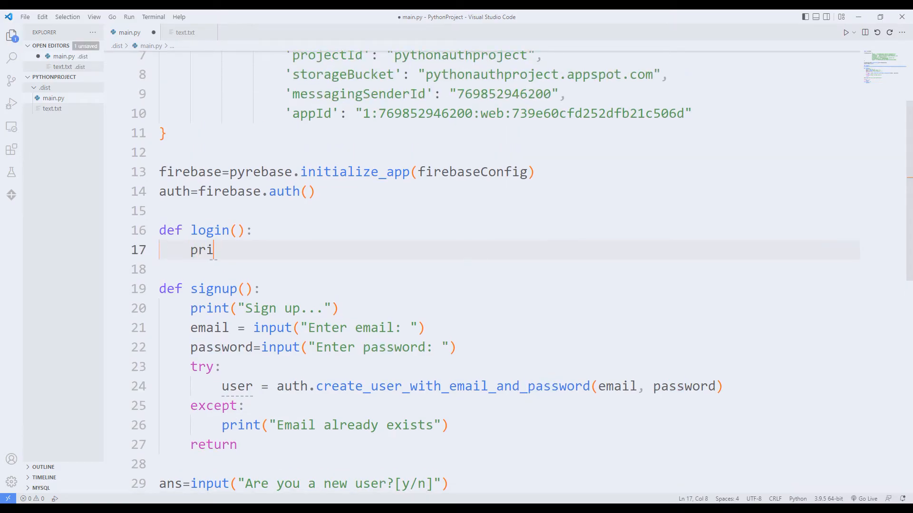
{"action": "type", "text": "nt(\"Log in...\")"}
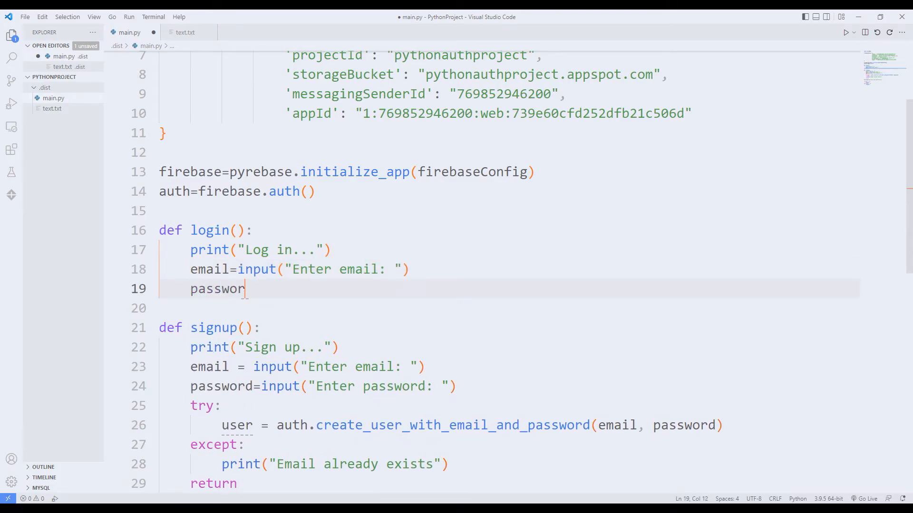
{"action": "type", "text": "d=input(\"Enter password:"}
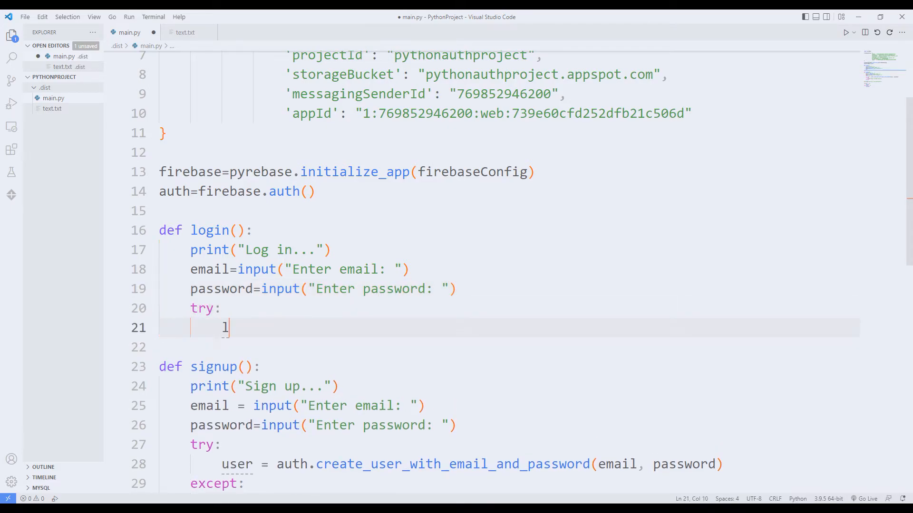
{"action": "type", "text": "ogin = auth.sign_in"}
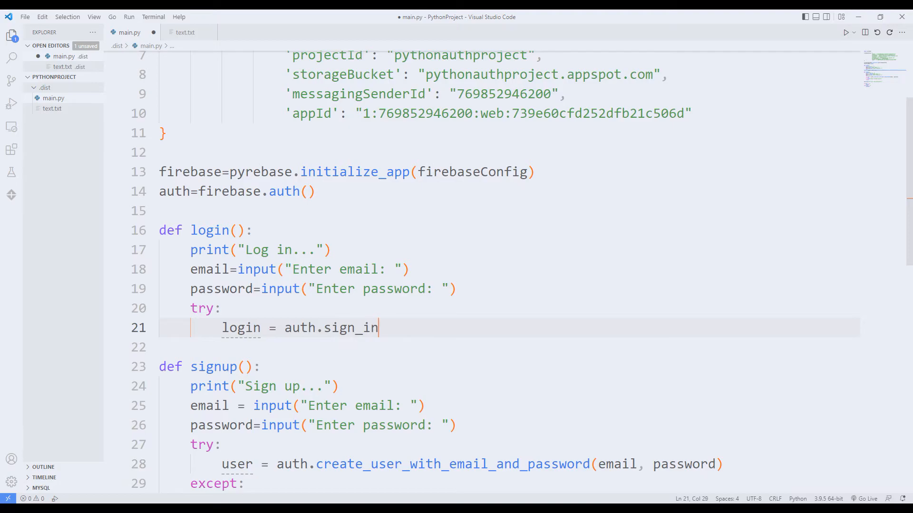
{"action": "type", "text": "_with_email_and_pa"}
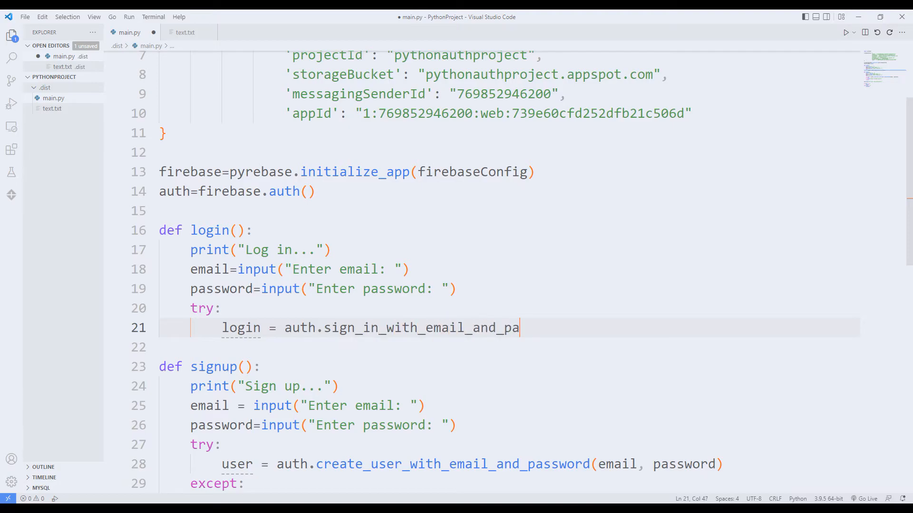
{"action": "type", "text": "ssword(email, password"}
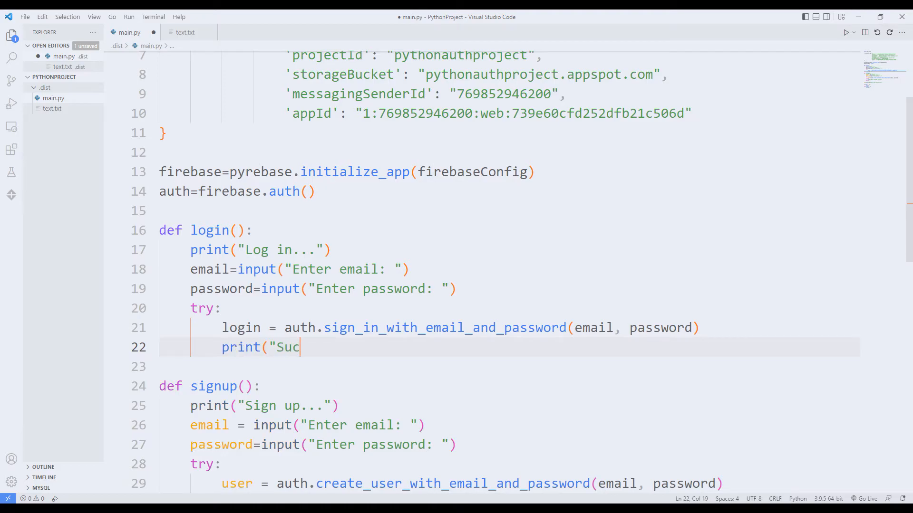
Add try/except printing 'Successfully logged in!' or 'Invalid email or password', then return.
{"action": "type", "text": "cessfully logged in!"}
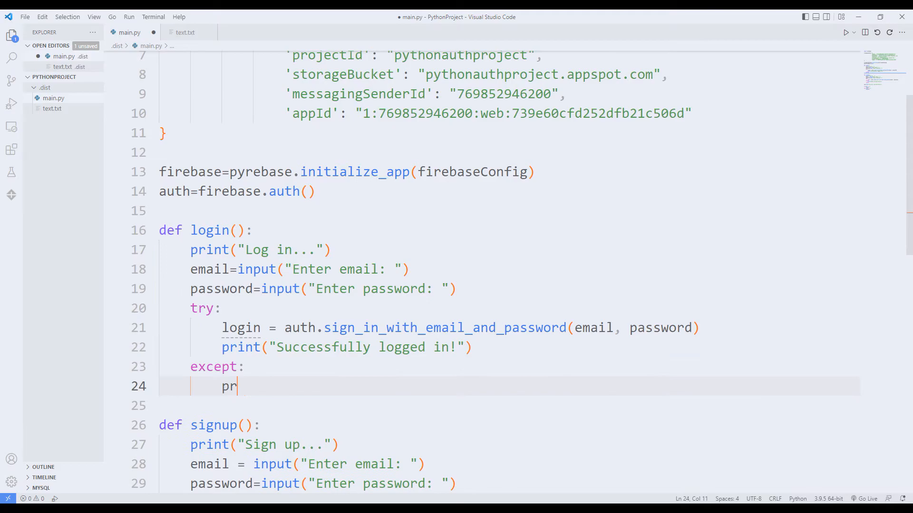
{"action": "type", "text": "int(\"Invalid email or password\""}
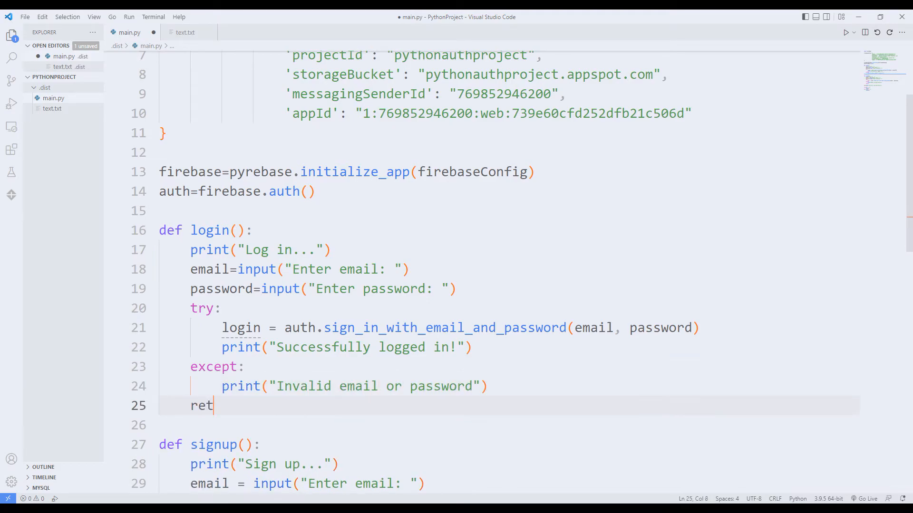
{"action": "type", "text": "urn"}
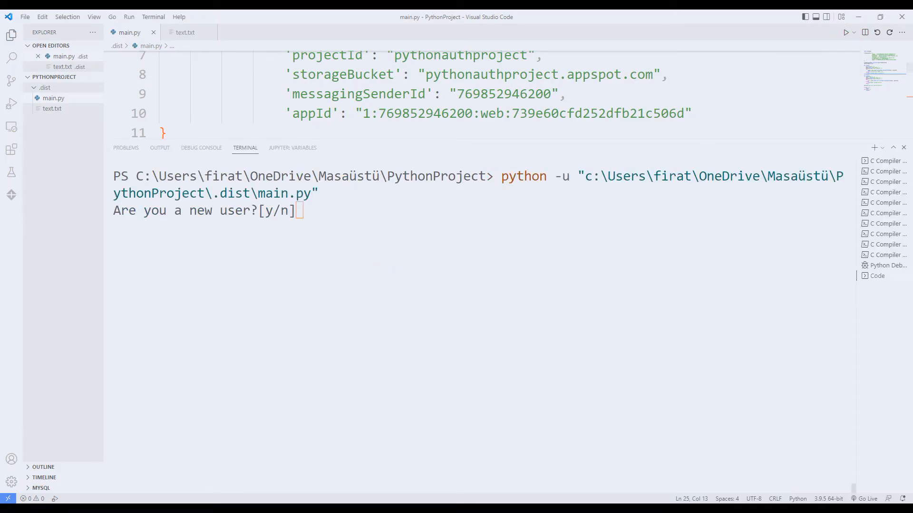
{"action": "left_click", "coordinate": [299, 211]}
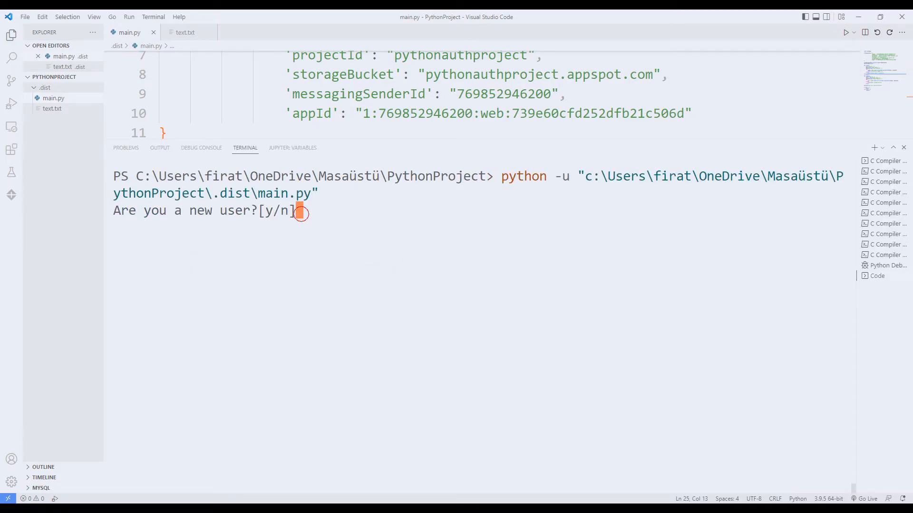
{"action": "type", "text": "n"}
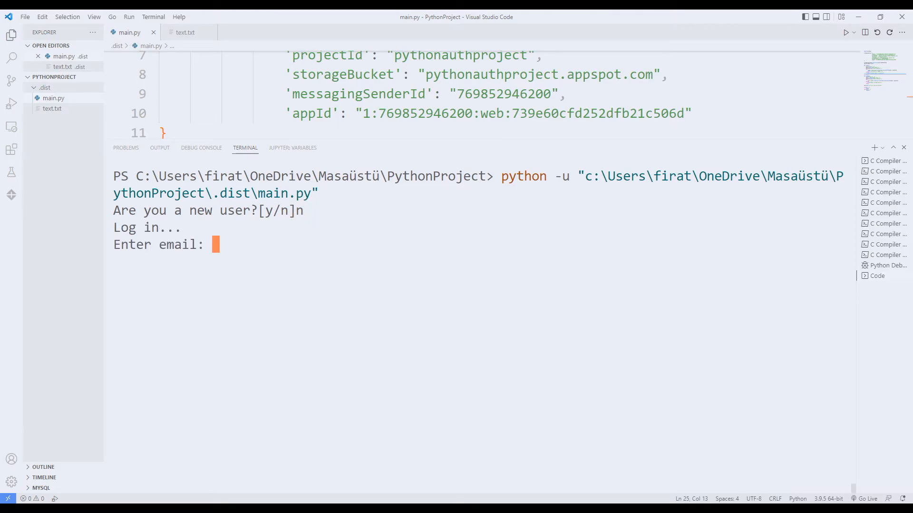
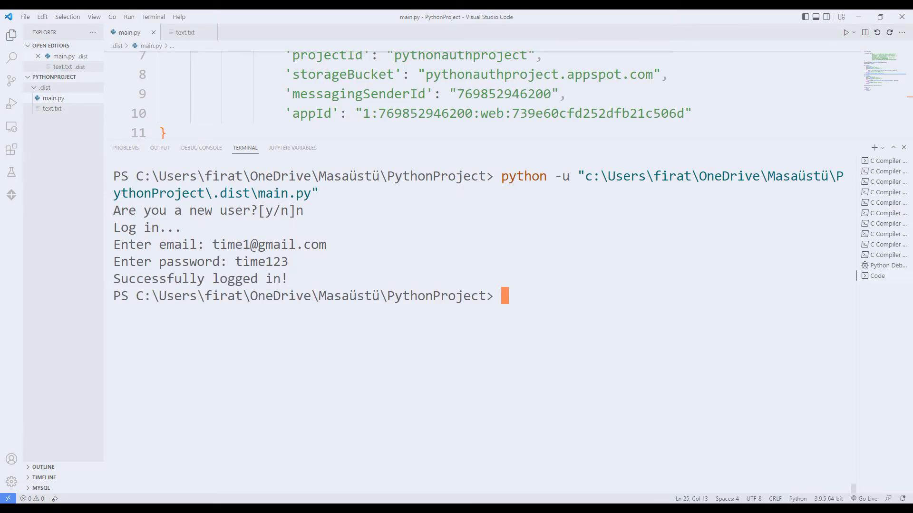
{"action": "left_click", "coordinate": [851, 32]}
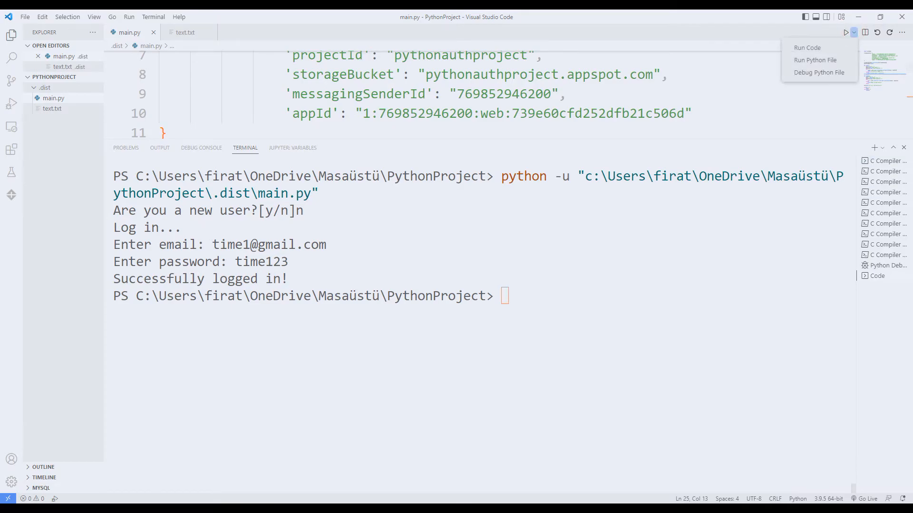
{"action": "left_click", "coordinate": [815, 59]}
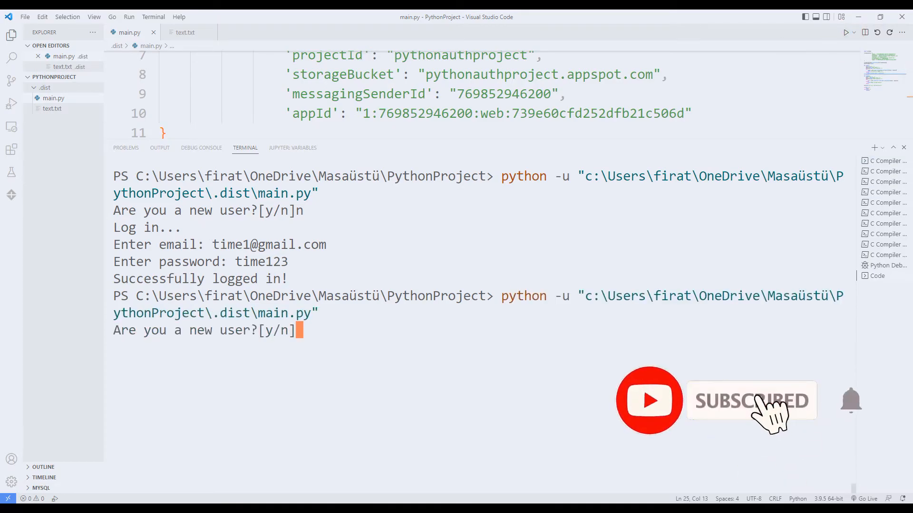
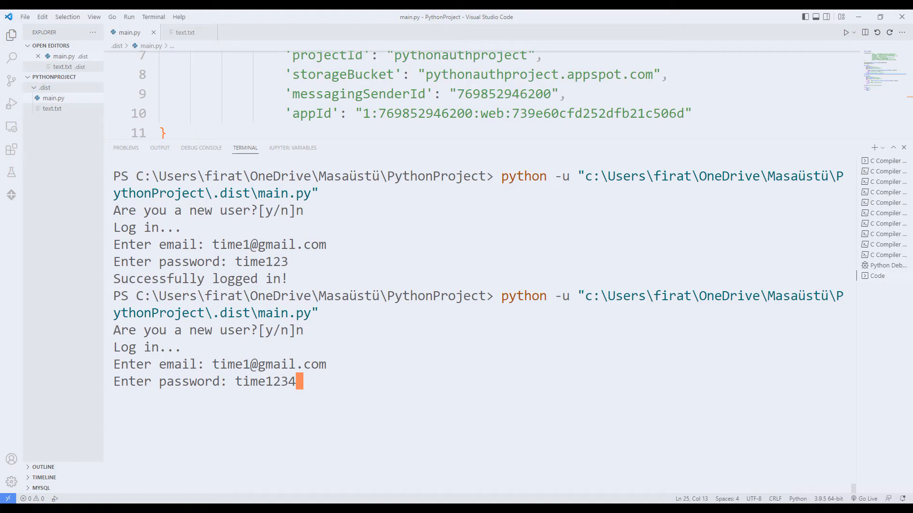
{"action": "key", "text": "Enter"}
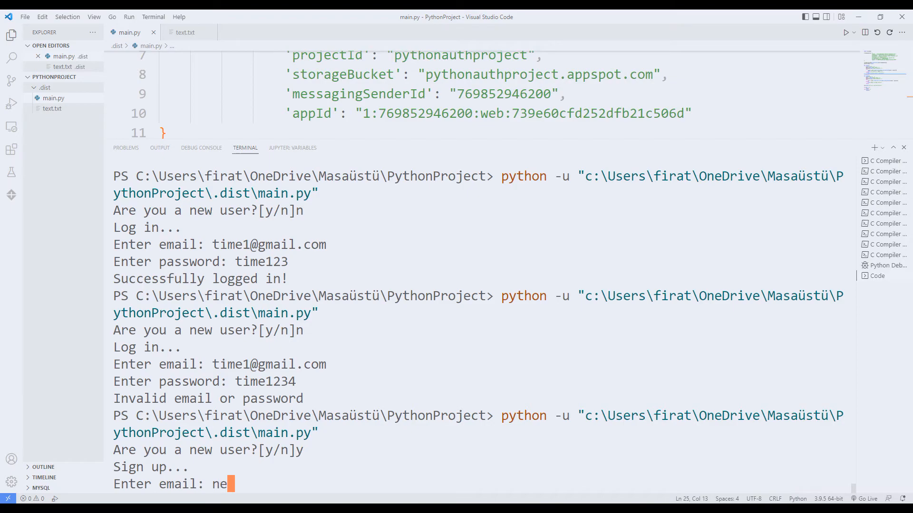
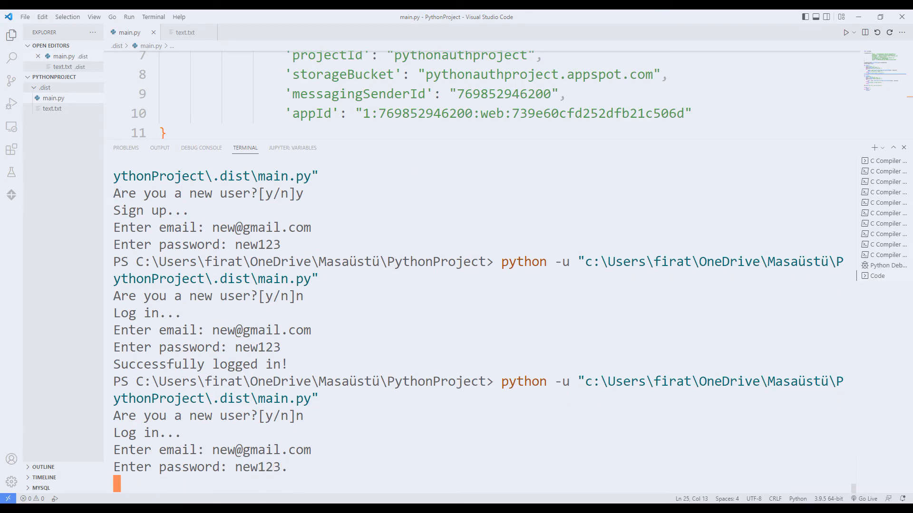
{"action": "key", "text": "enter"}
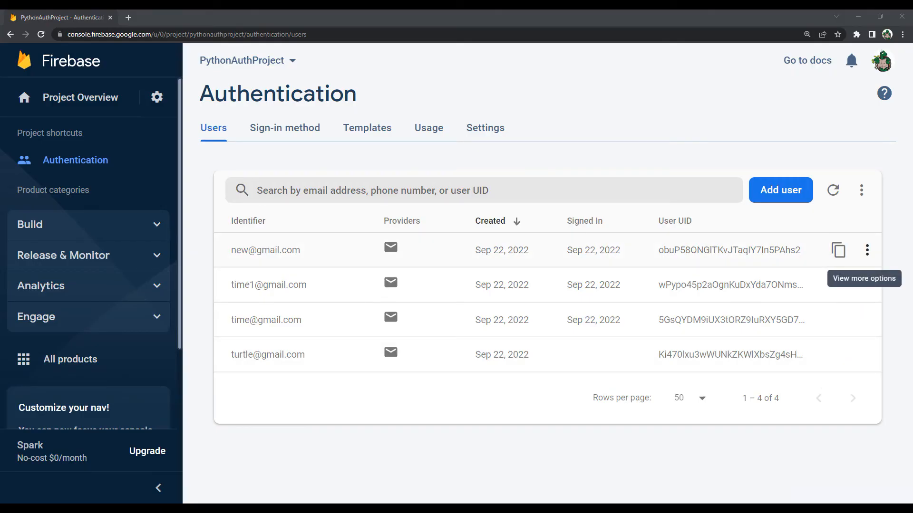
{"action": "left_click", "coordinate": [867, 250]}
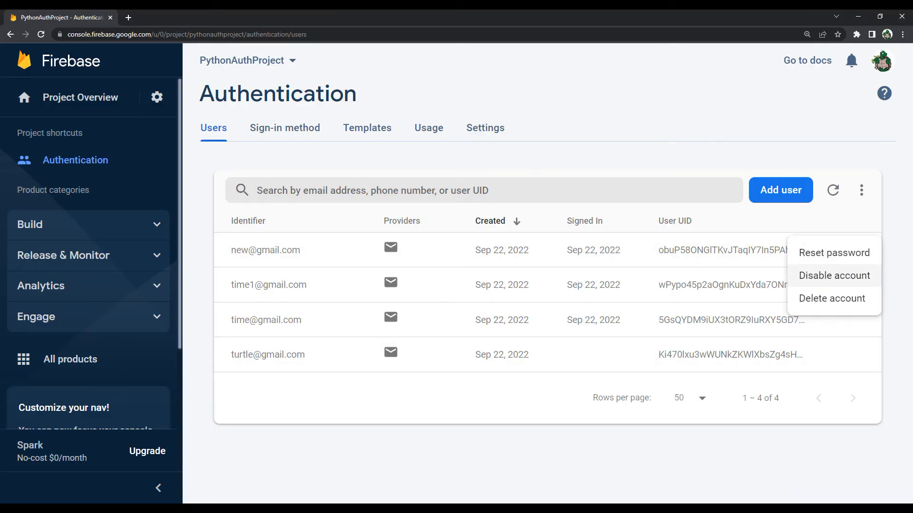
{"action": "left_click", "coordinate": [831, 297]}
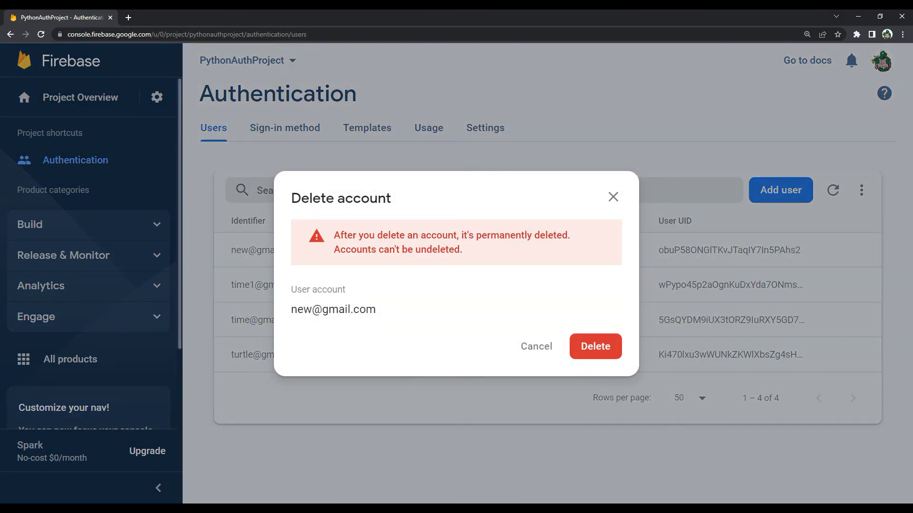
{"action": "left_click", "coordinate": [594, 346]}
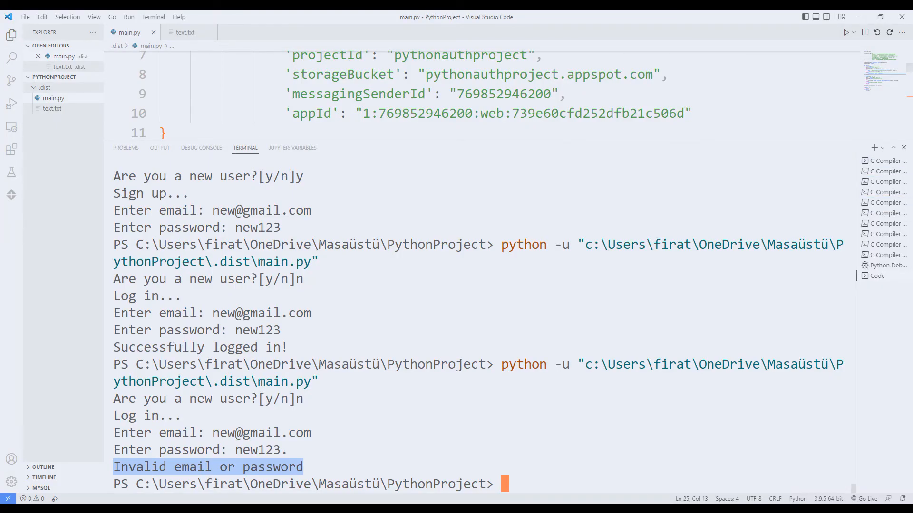
{"action": "left_click", "coordinate": [846, 32]}
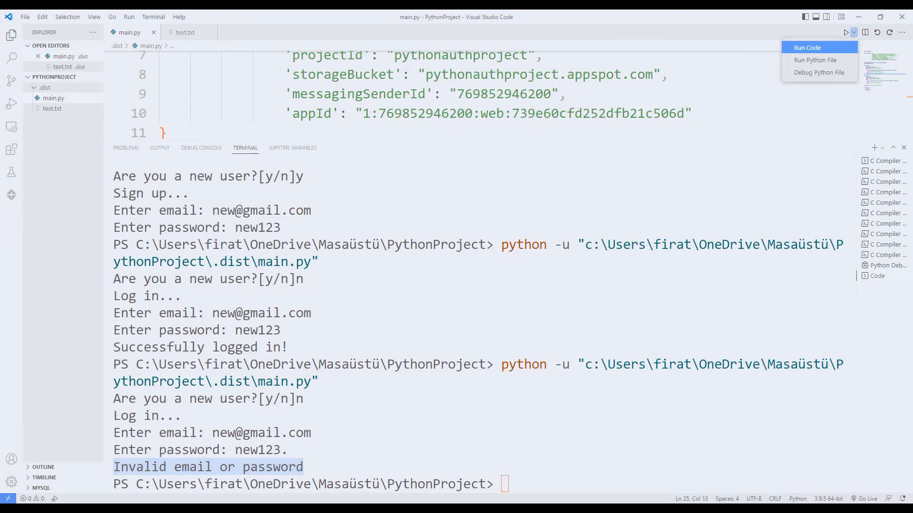
{"action": "left_click", "coordinate": [807, 47]}
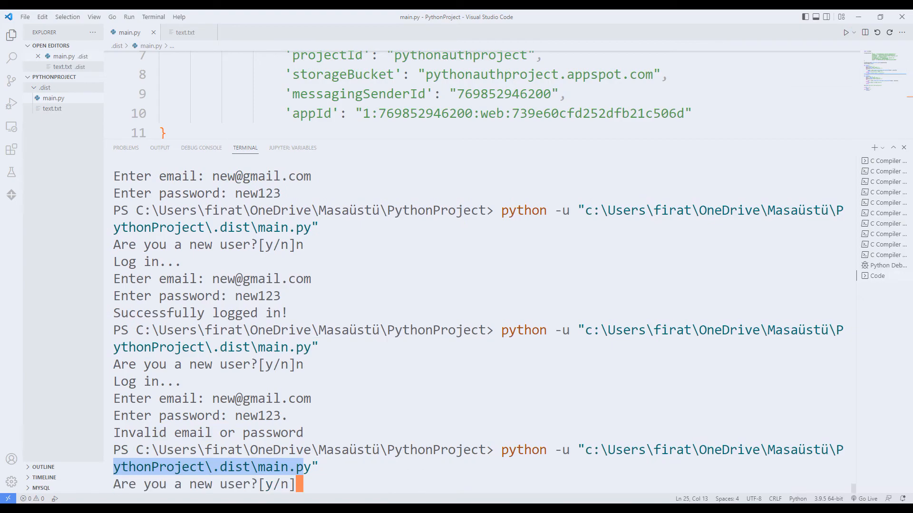
{"action": "type", "text": "n"}
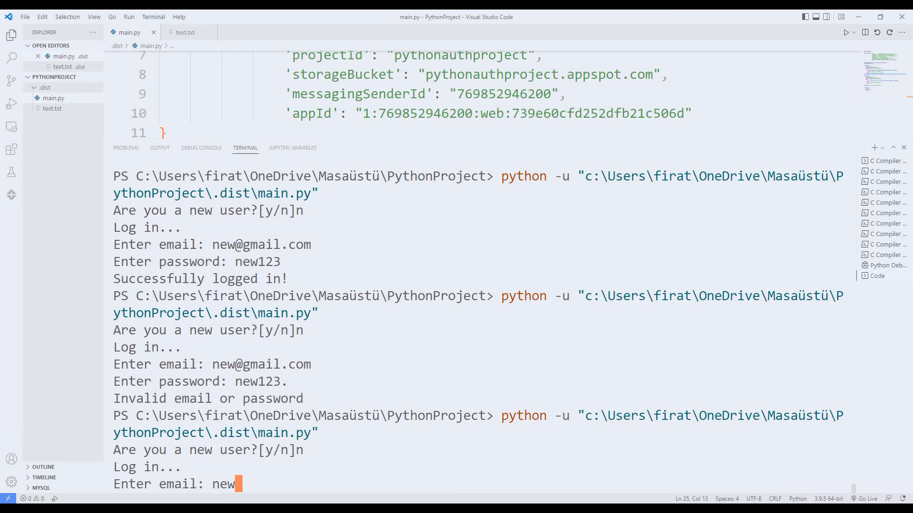
{"action": "type", "text": "@gmail"}
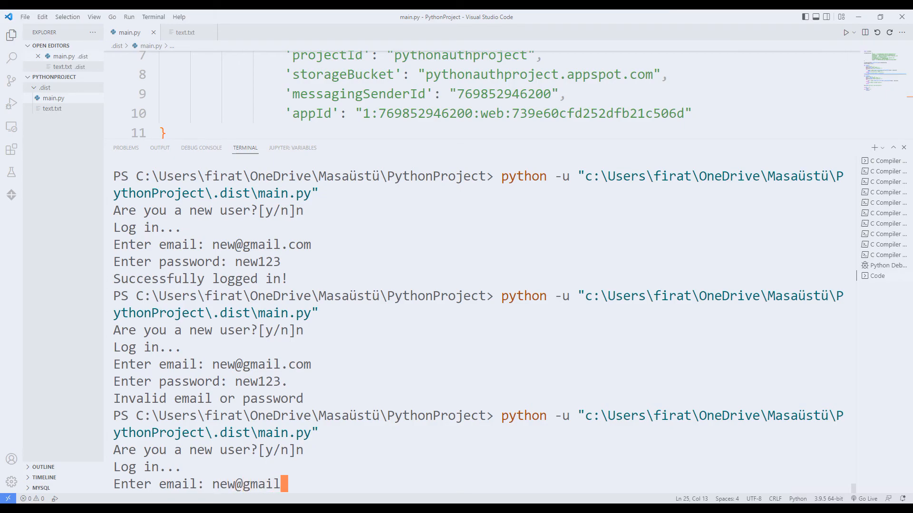